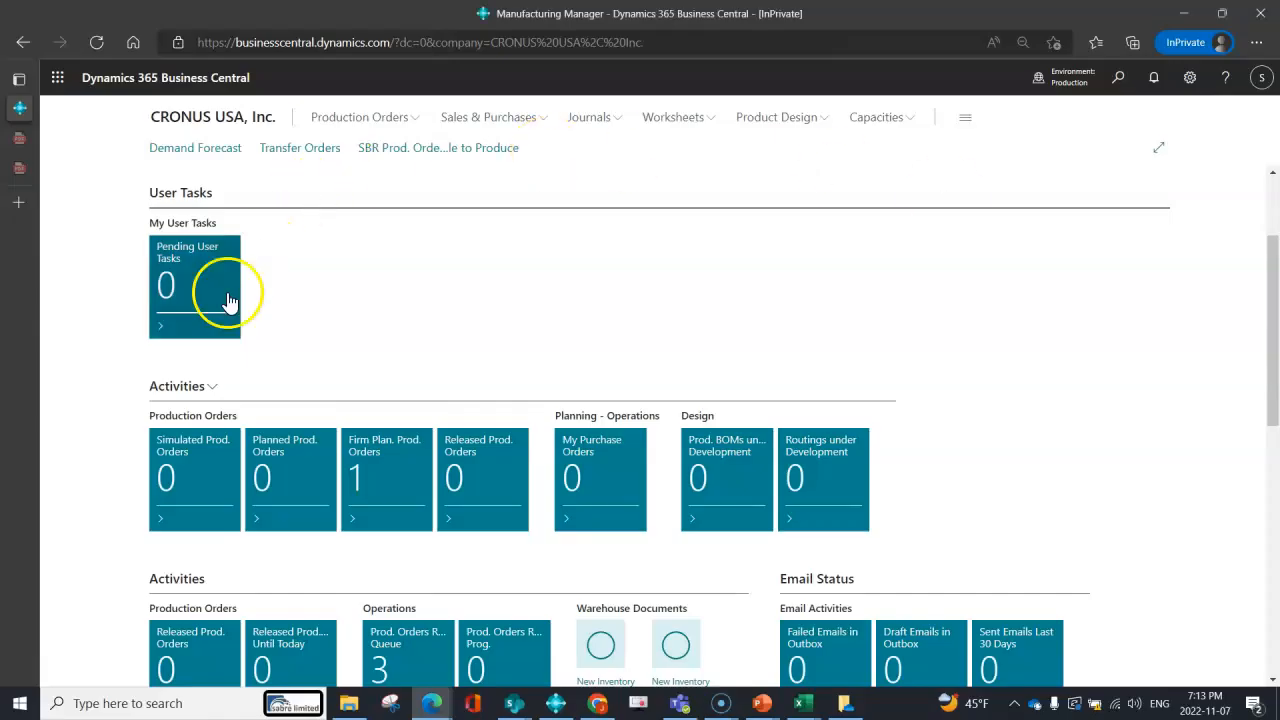
mouse_move(1182, 176)
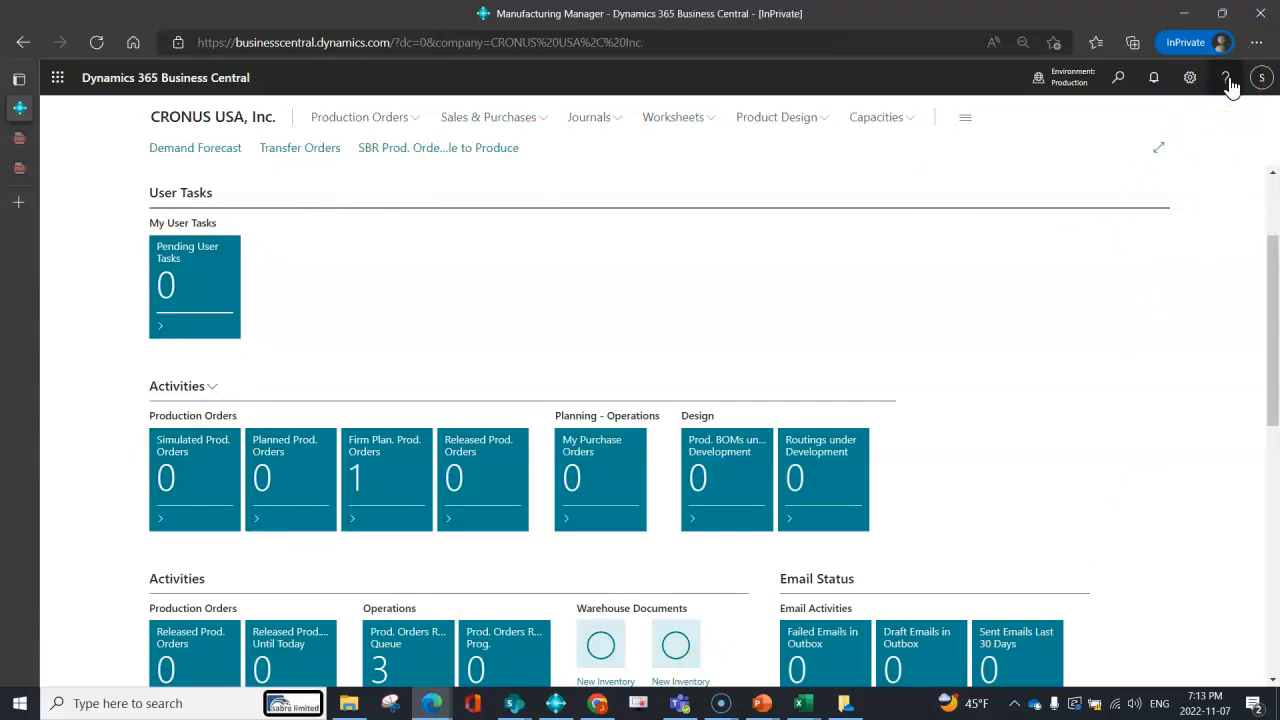
Show the Help pane with resources for the Manufacturing Manager home page.
left_click(1220, 78)
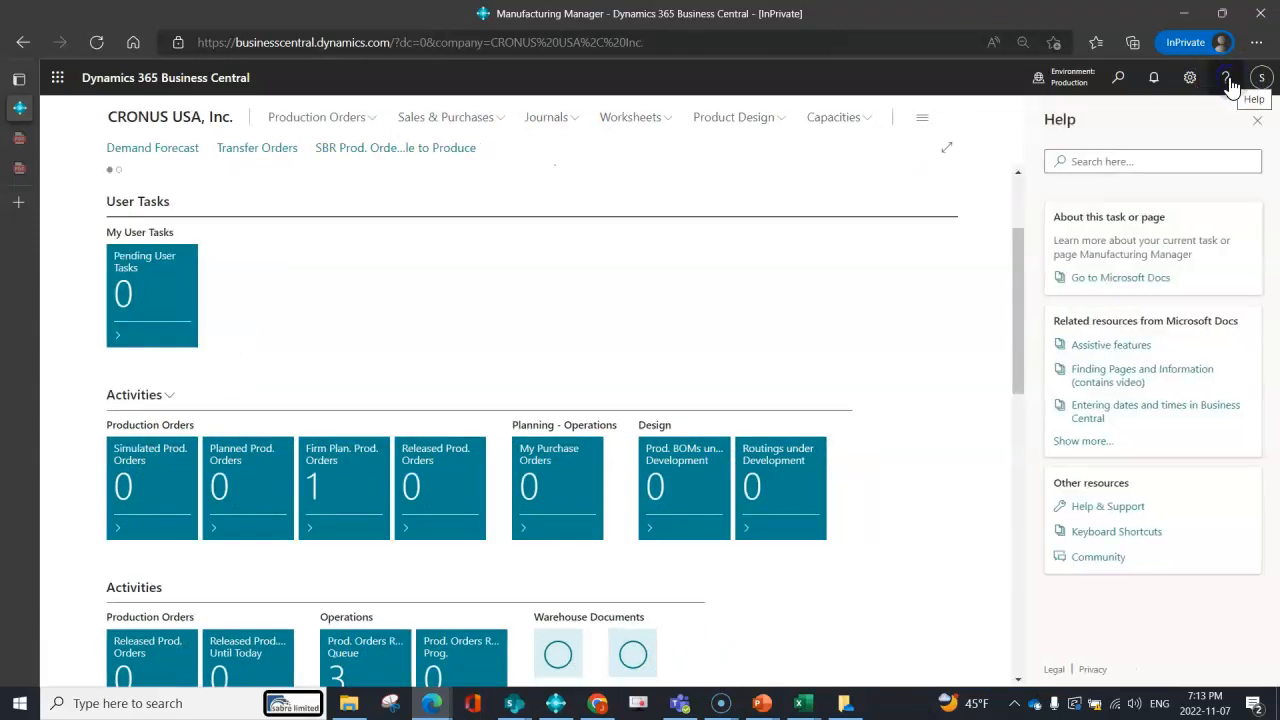
mouse_move(1090, 486)
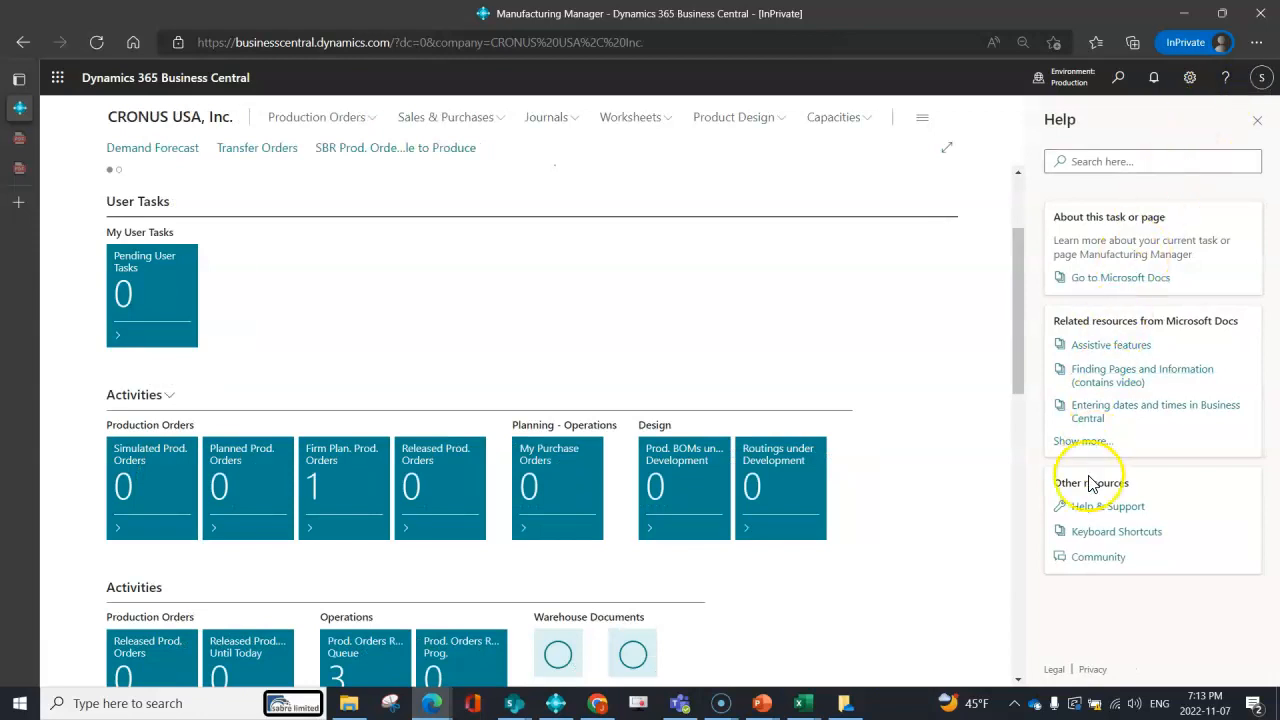
mouse_move(1132, 514)
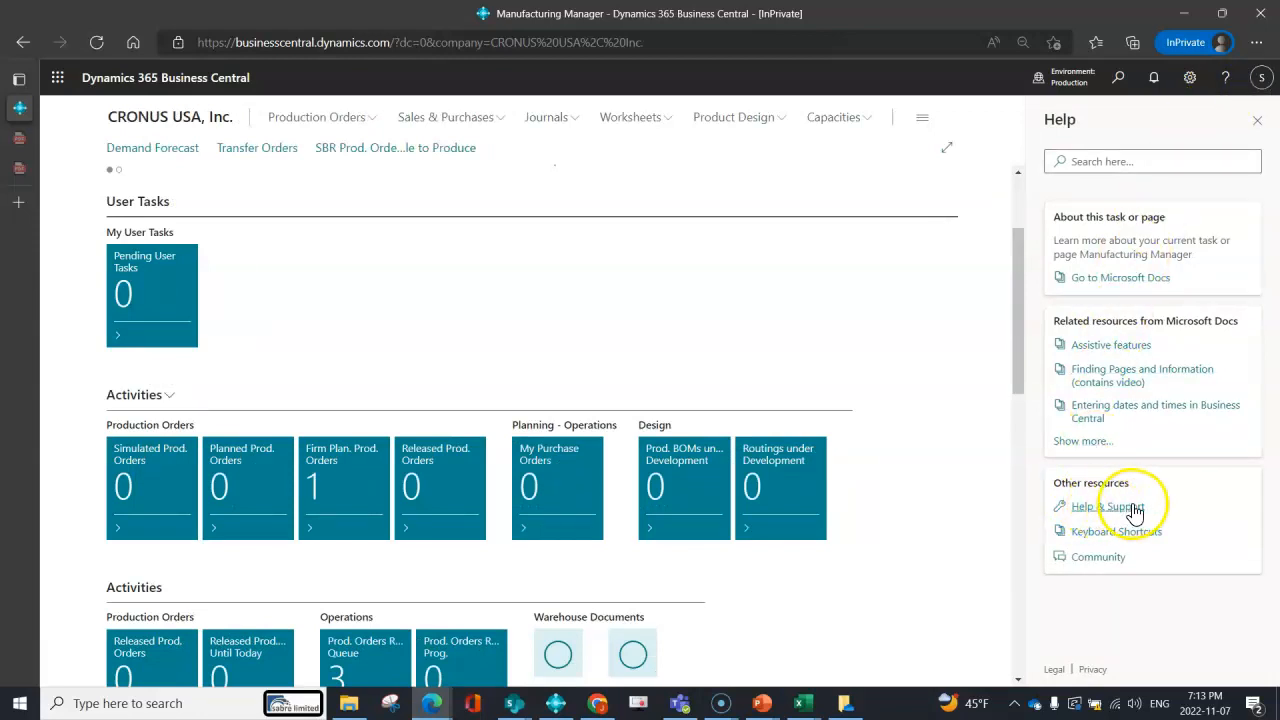
left_click(1102, 506)
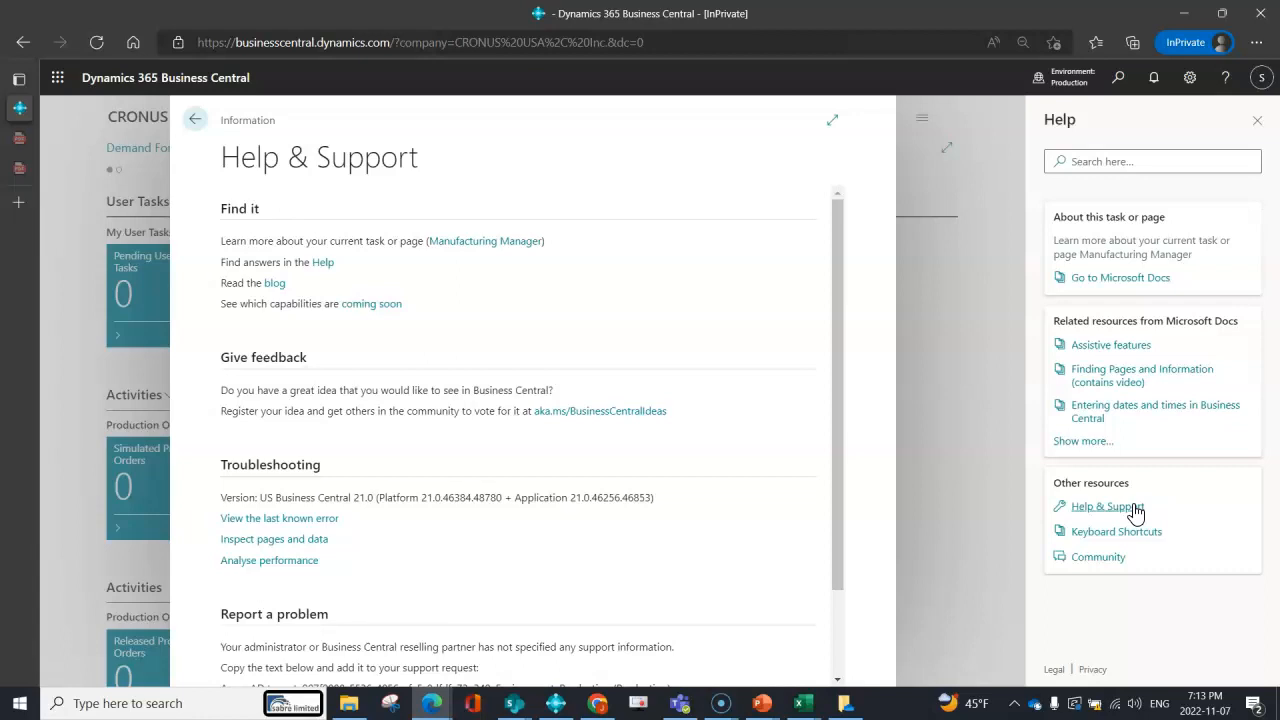
mouse_move(610, 426)
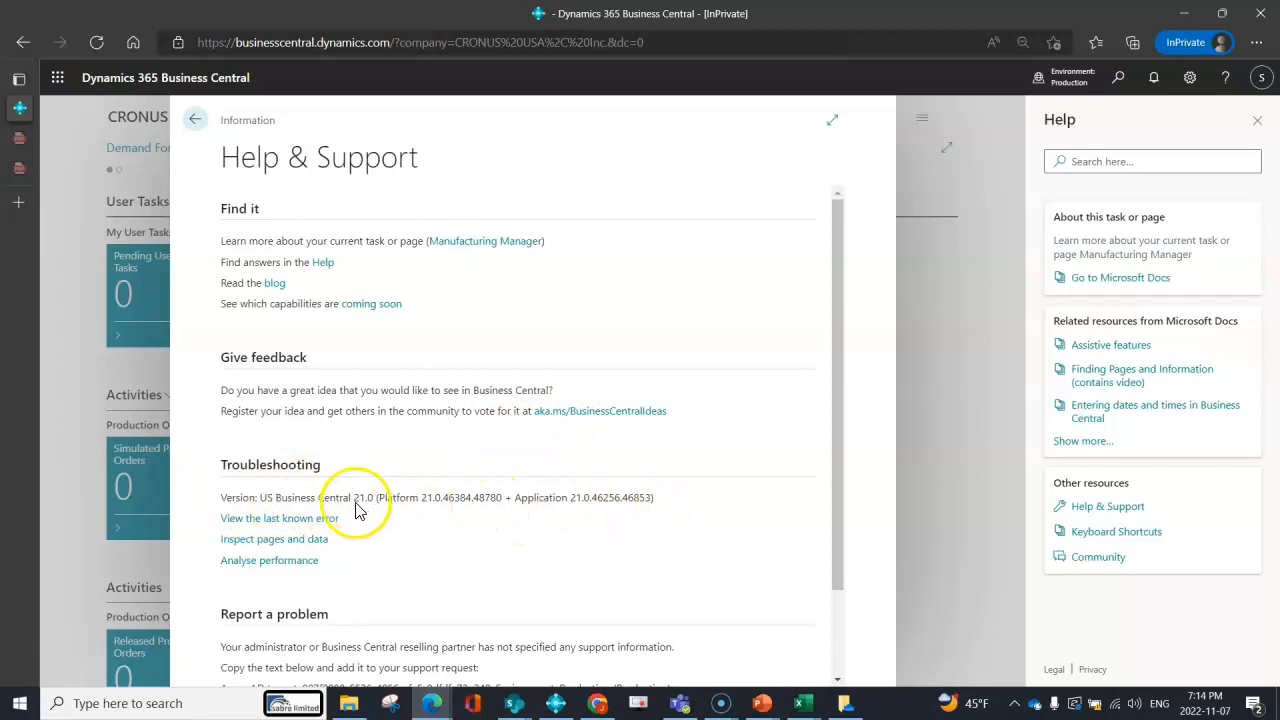
mouse_move(422, 520)
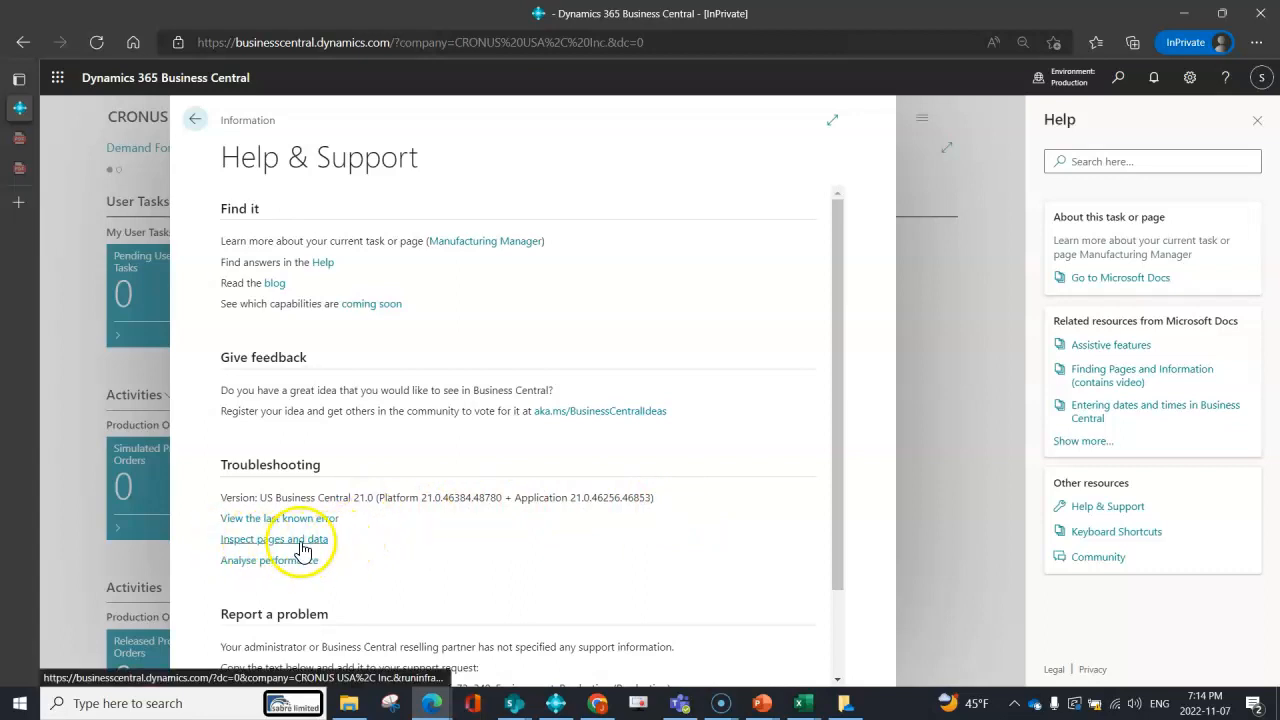
scroll("down", 3)
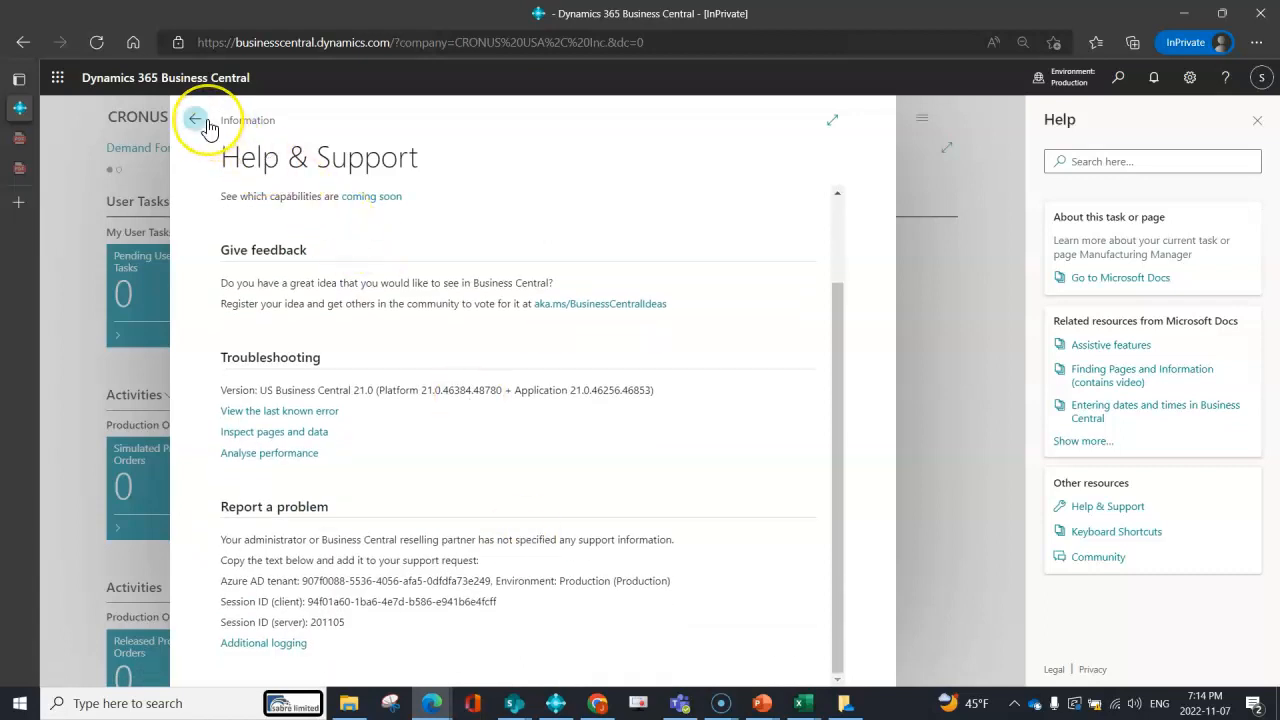
mouse_move(196, 120)
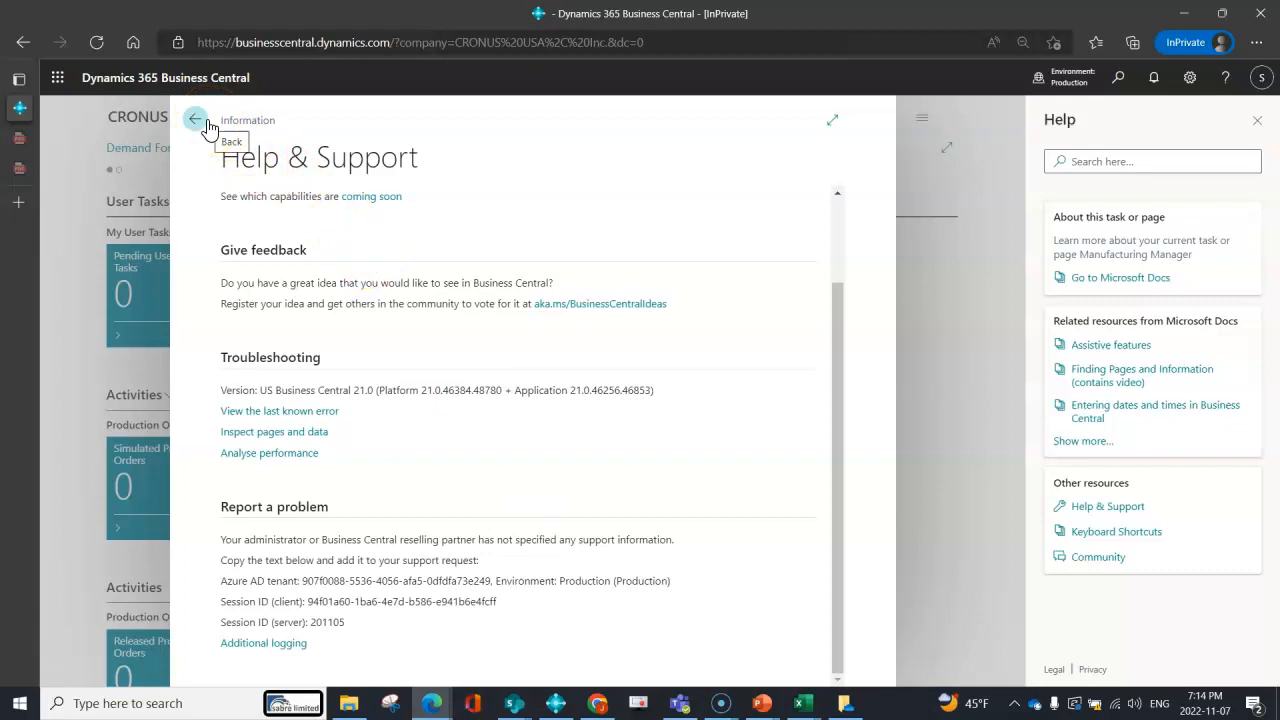
left_click(196, 120)
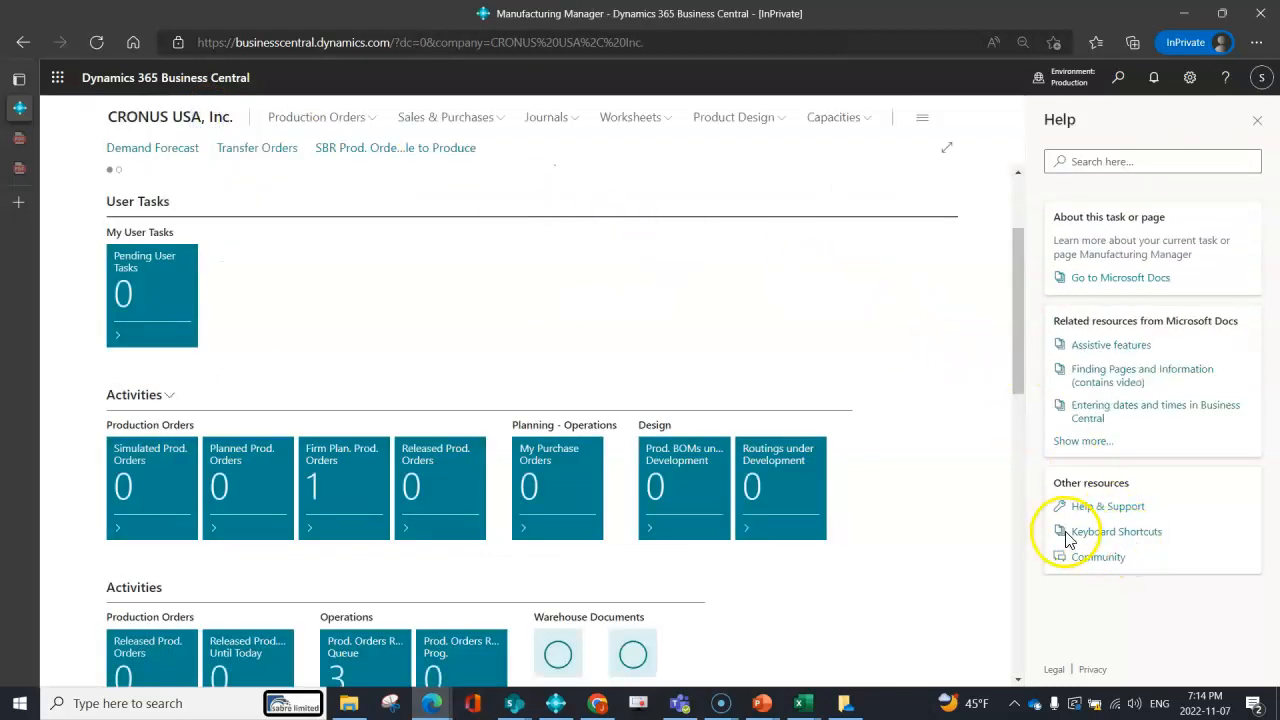
mouse_move(1150, 536)
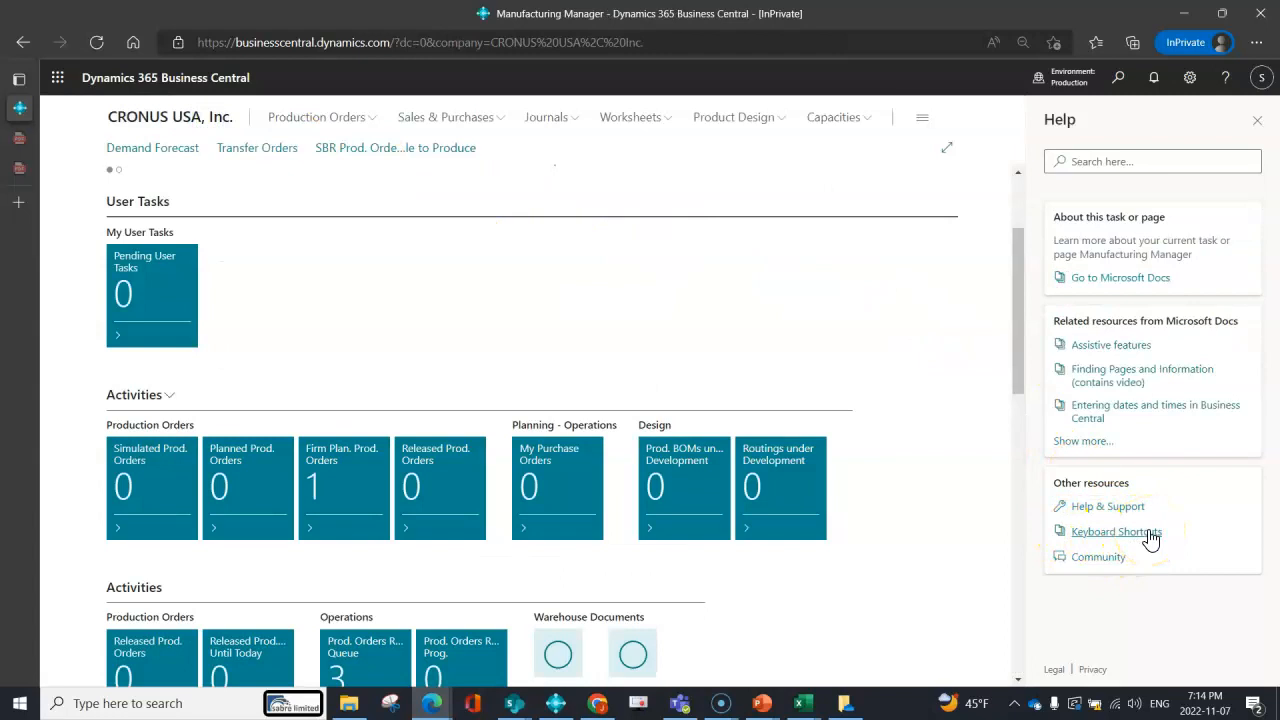
Read the Microsoft Learn Keyboard Shortcuts article through its shortcut list sections.
left_click(1114, 532)
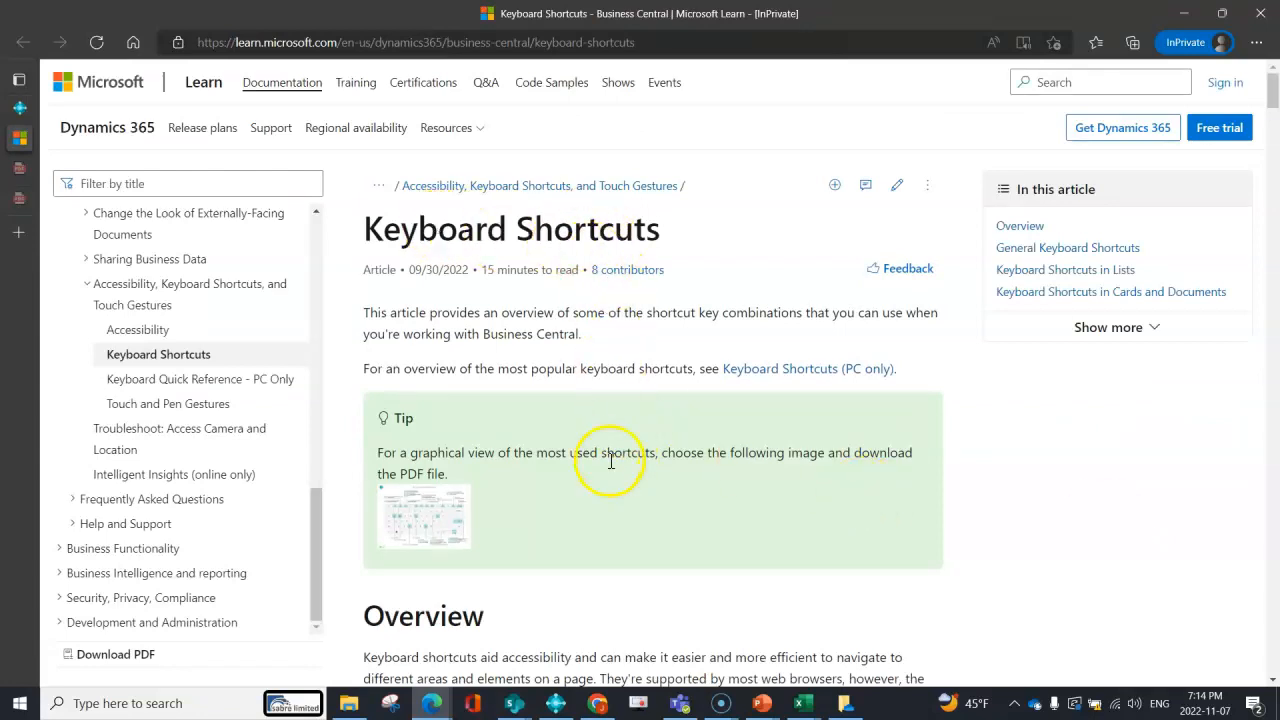
scroll("down", 3)
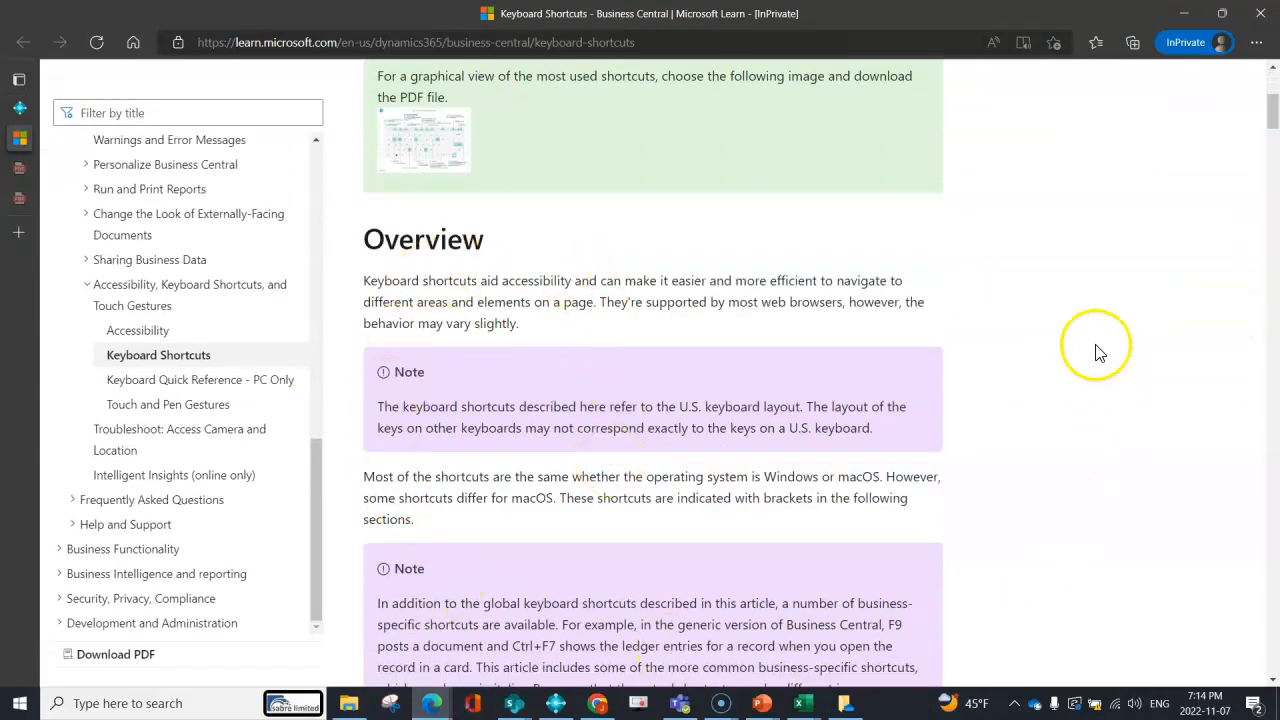
scroll("down", 3)
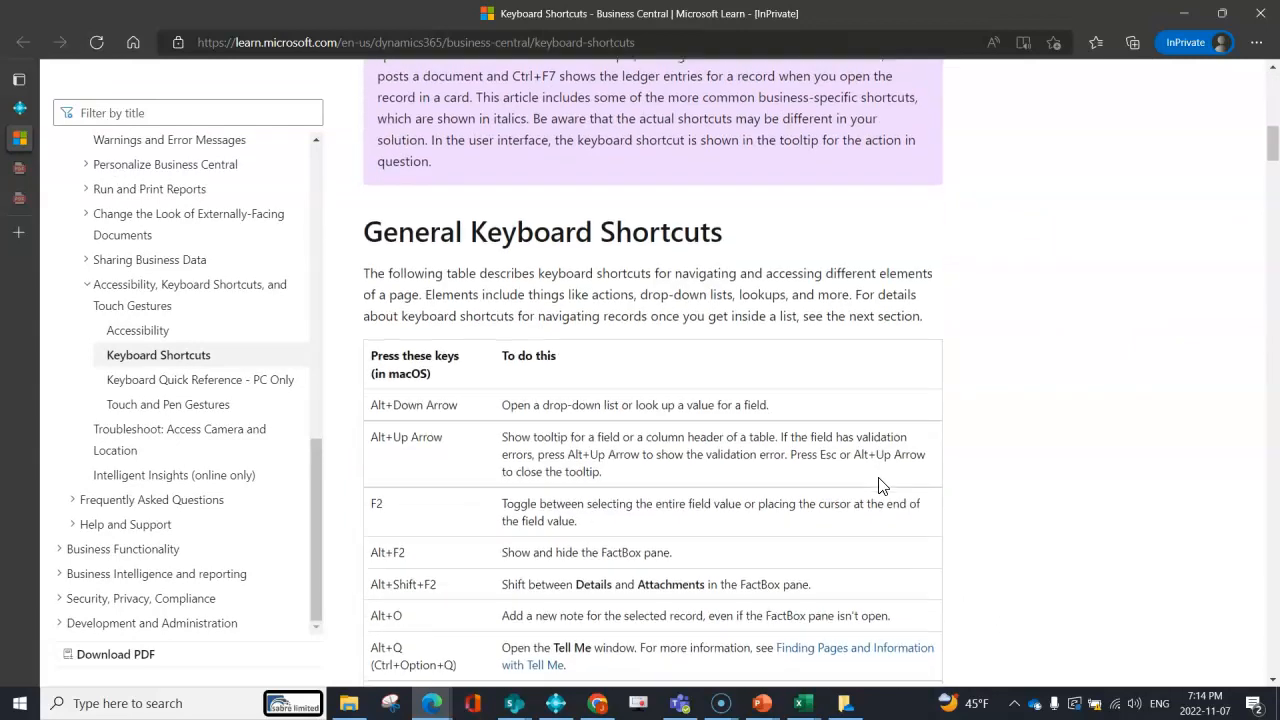
scroll("down", 3)
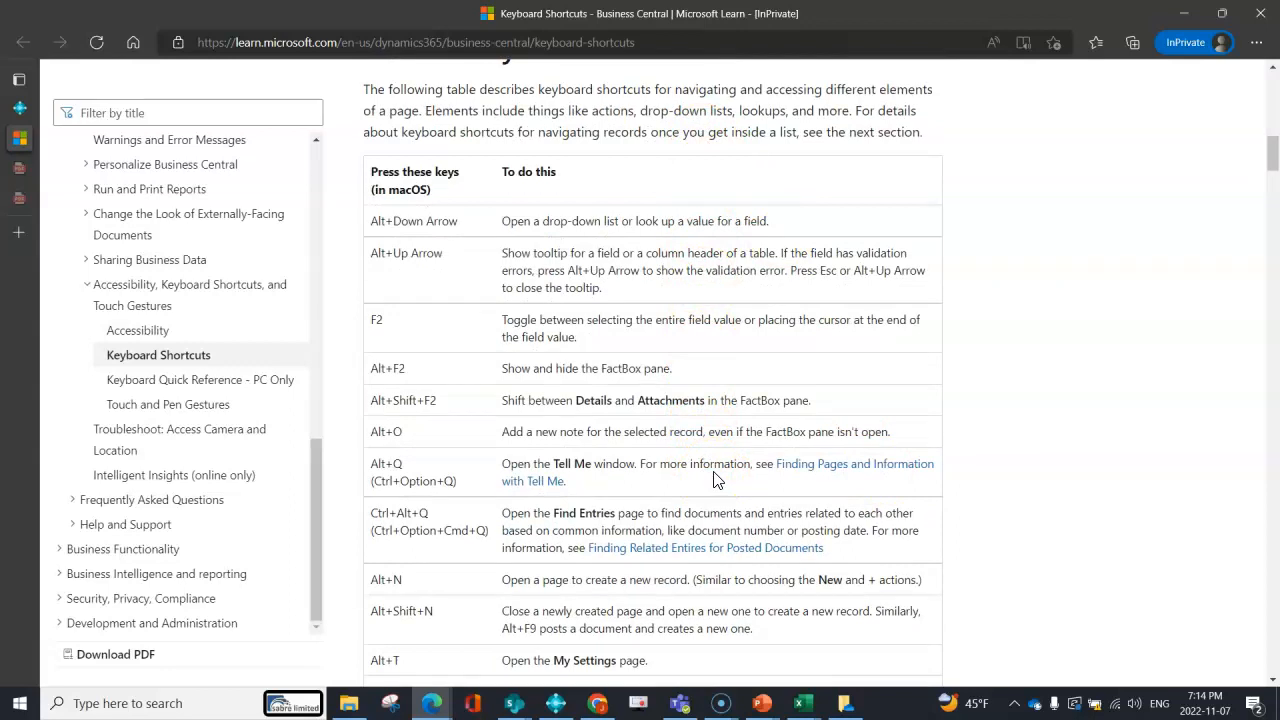
scroll("down", 3)
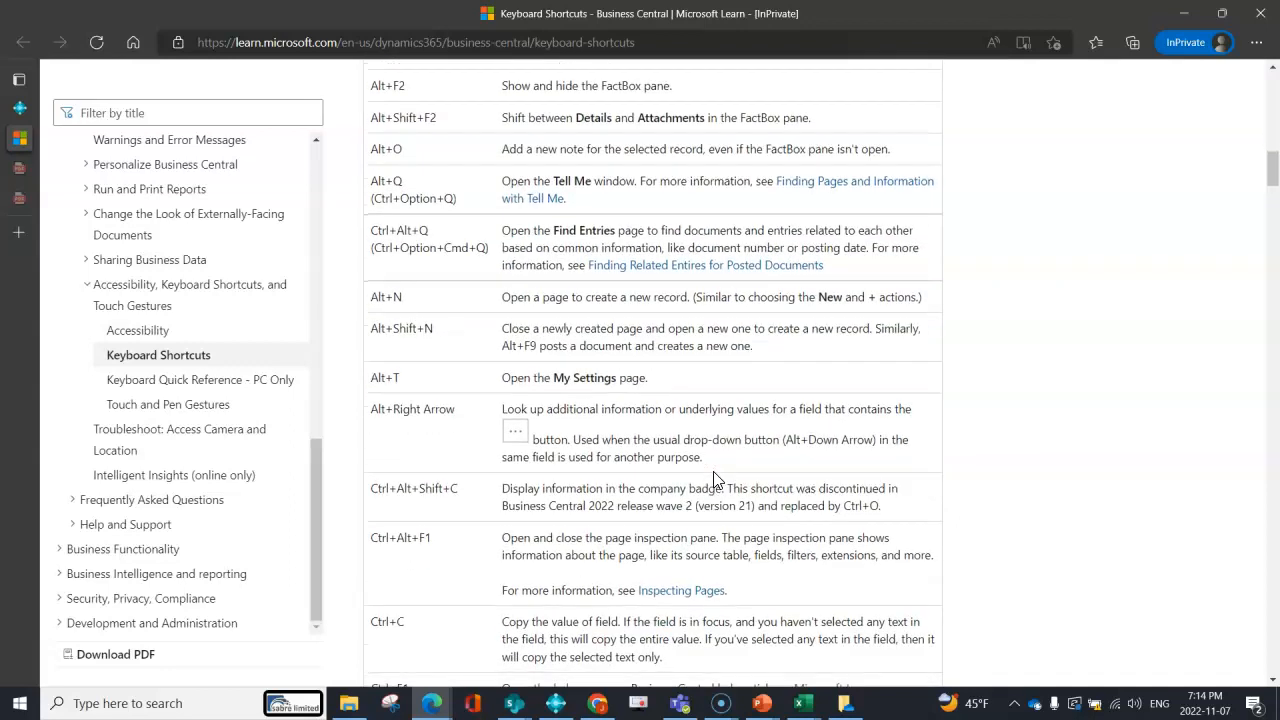
scroll("down", 3)
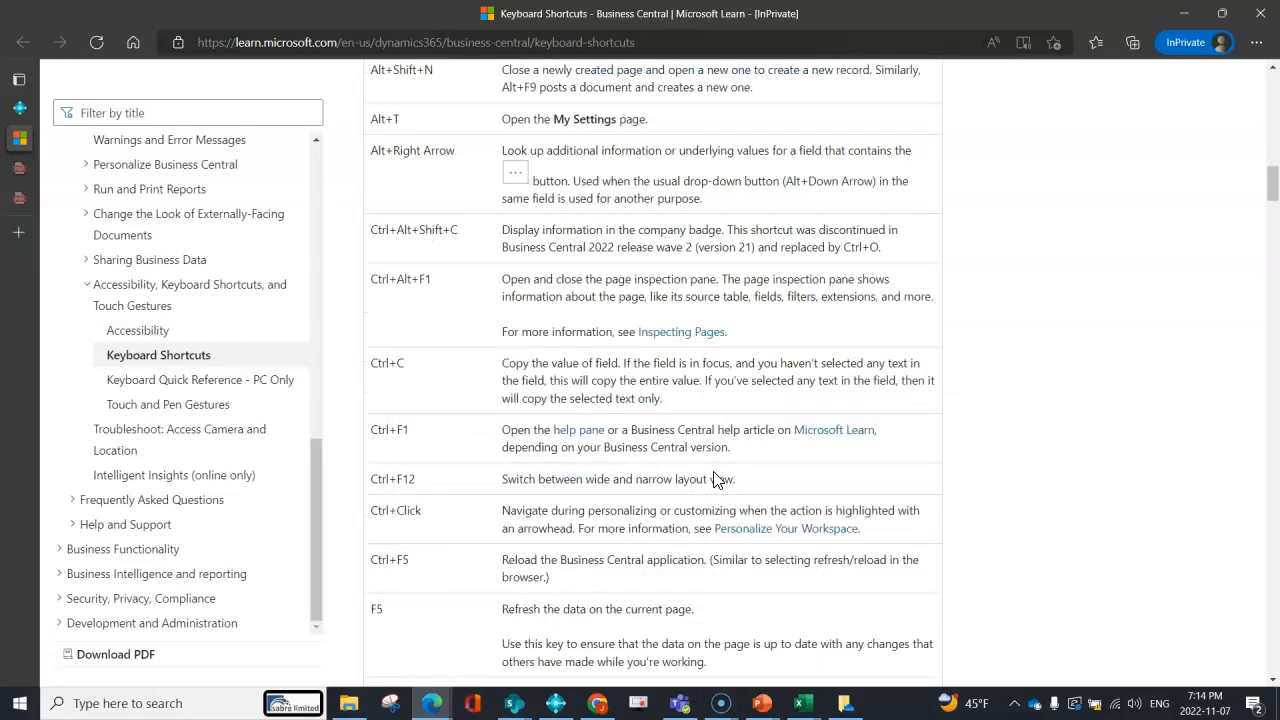
scroll("down", 3)
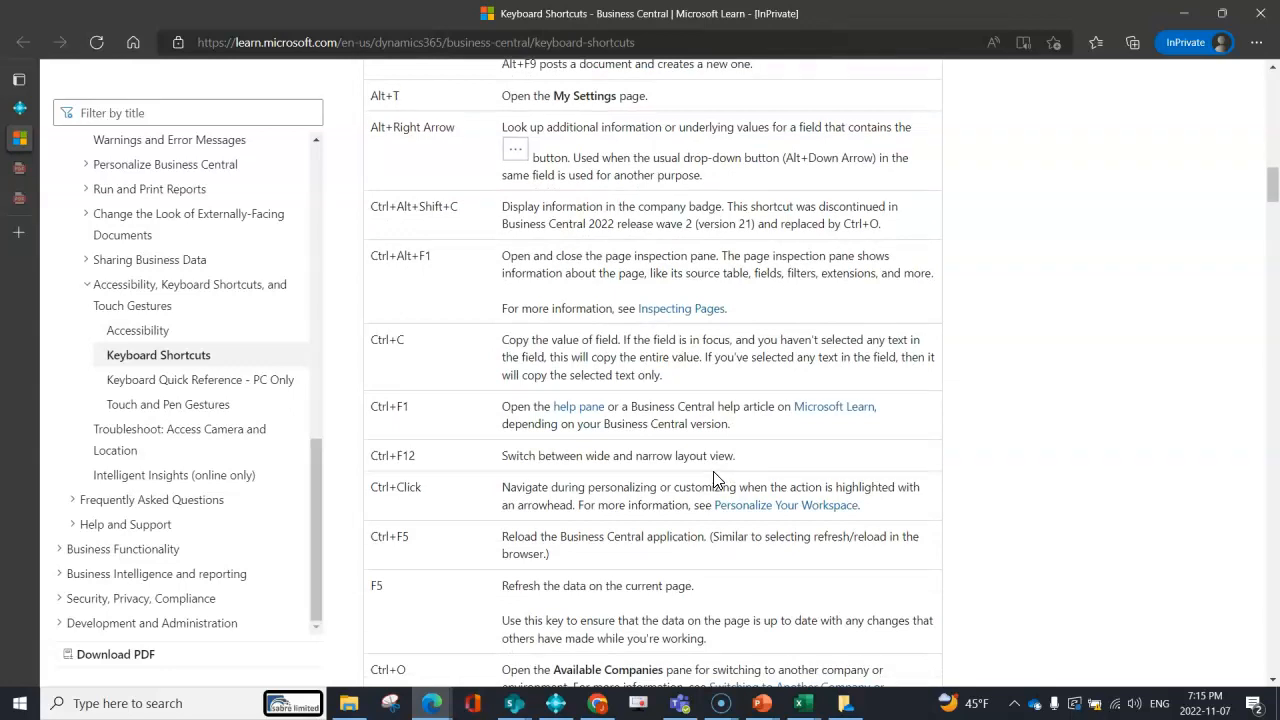
scroll("down", 3)
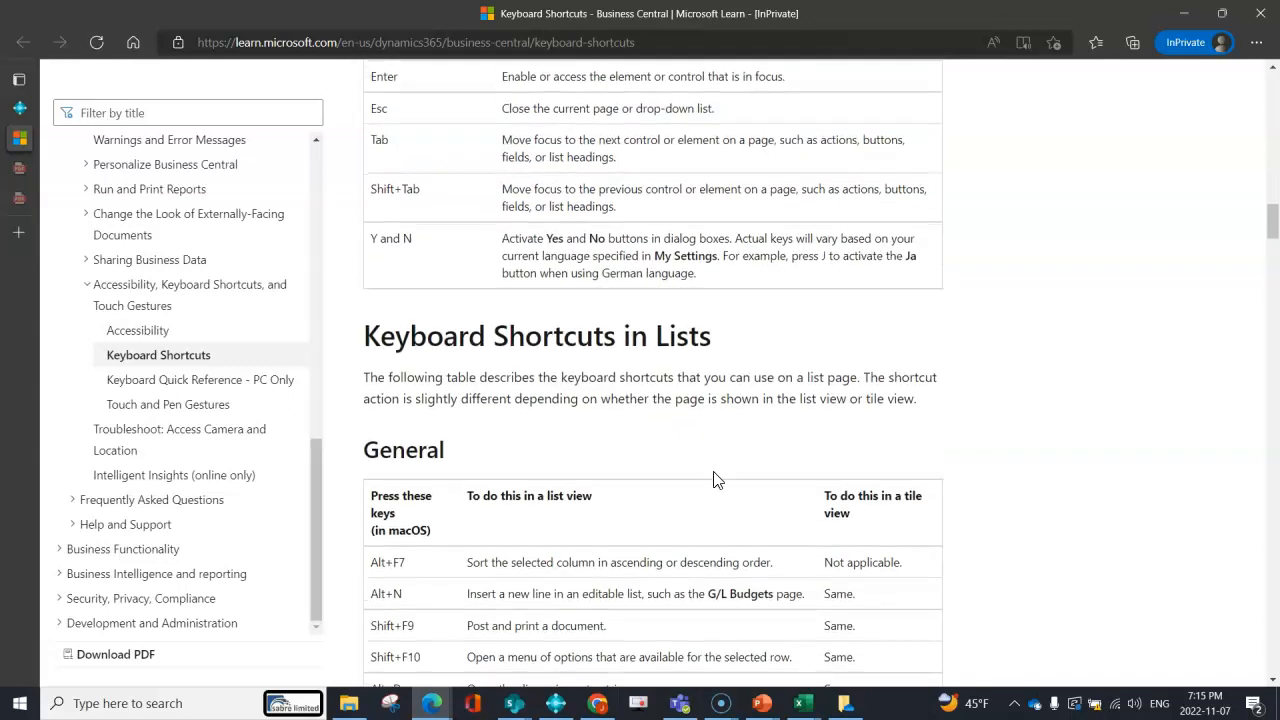
scroll("down", 3)
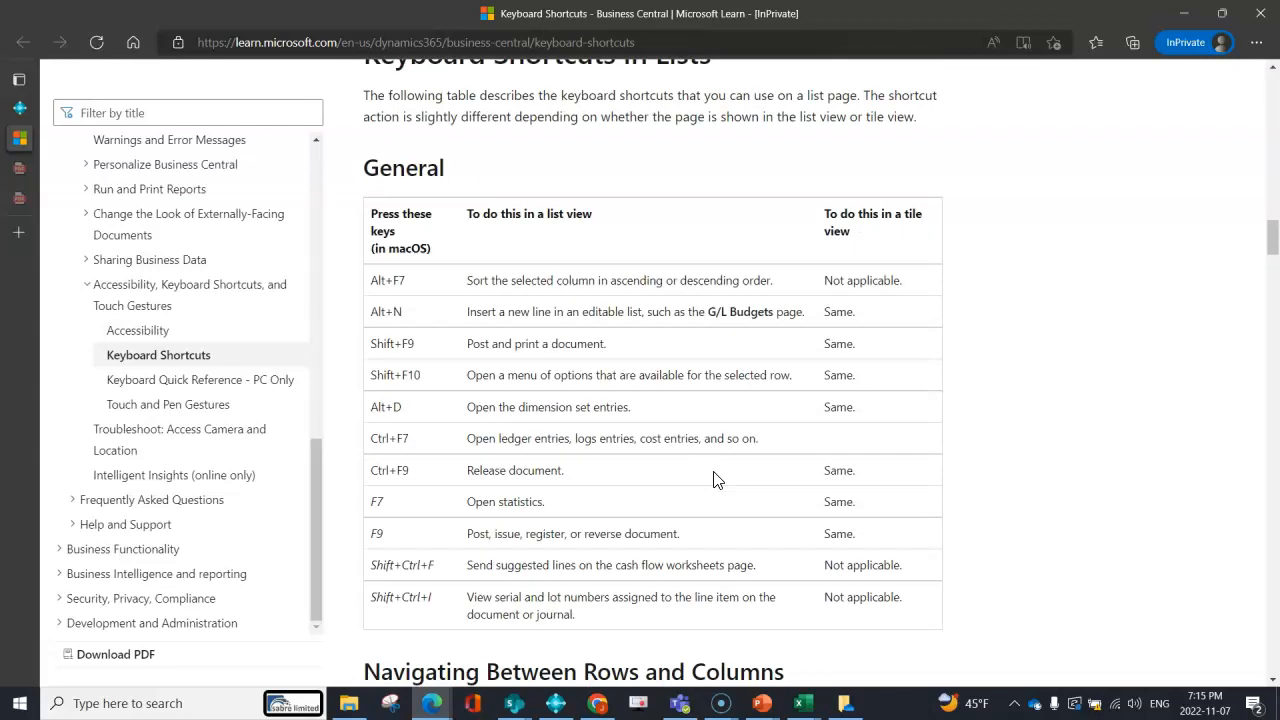
scroll("down", 3)
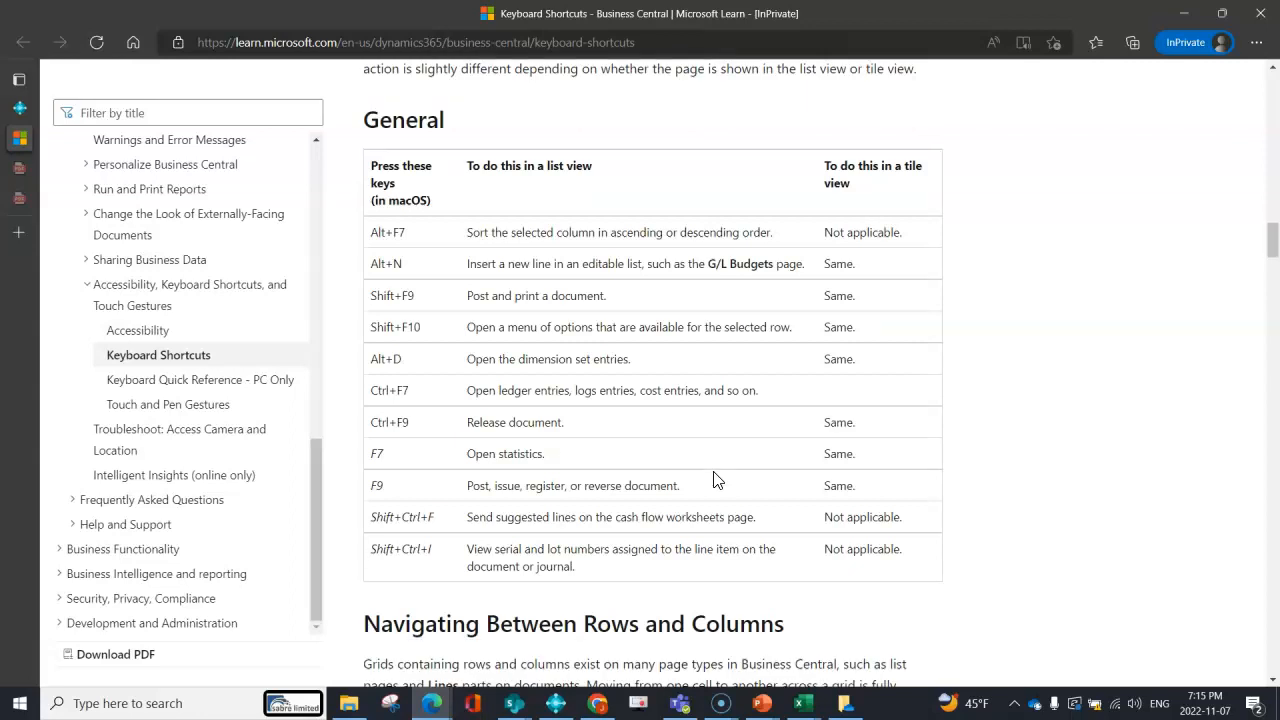
scroll("down", 3)
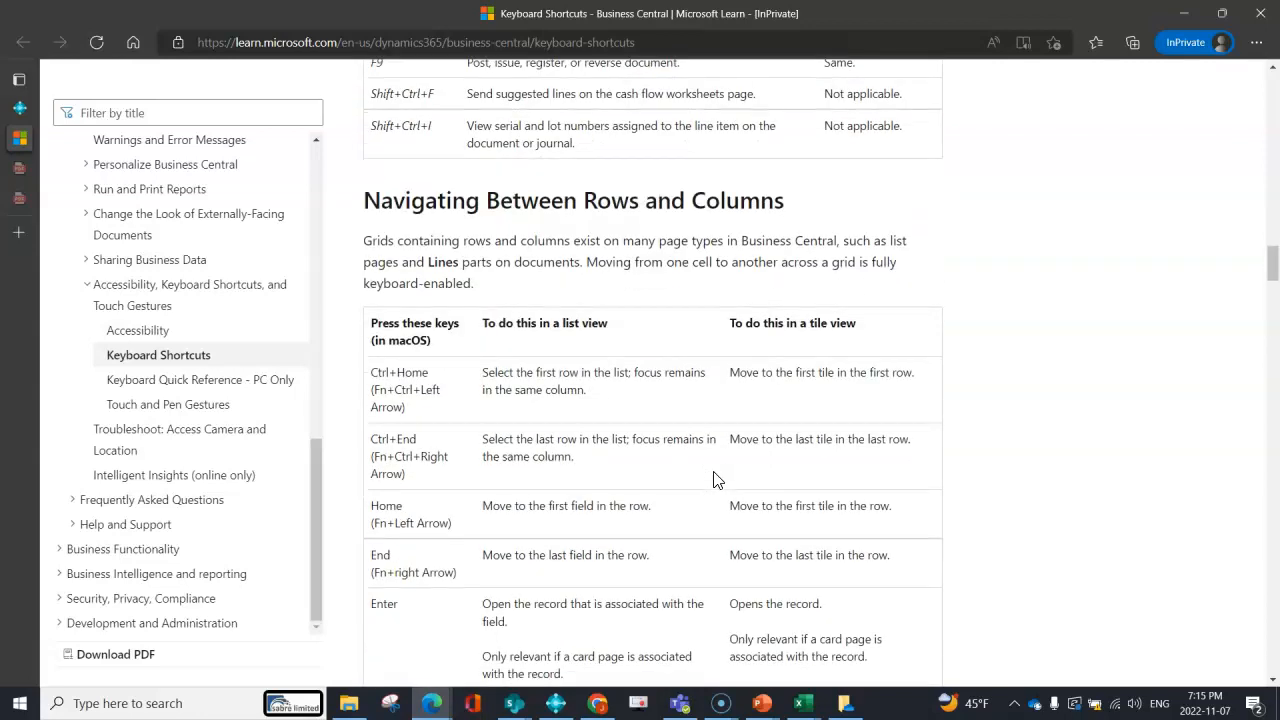
scroll("down", 3)
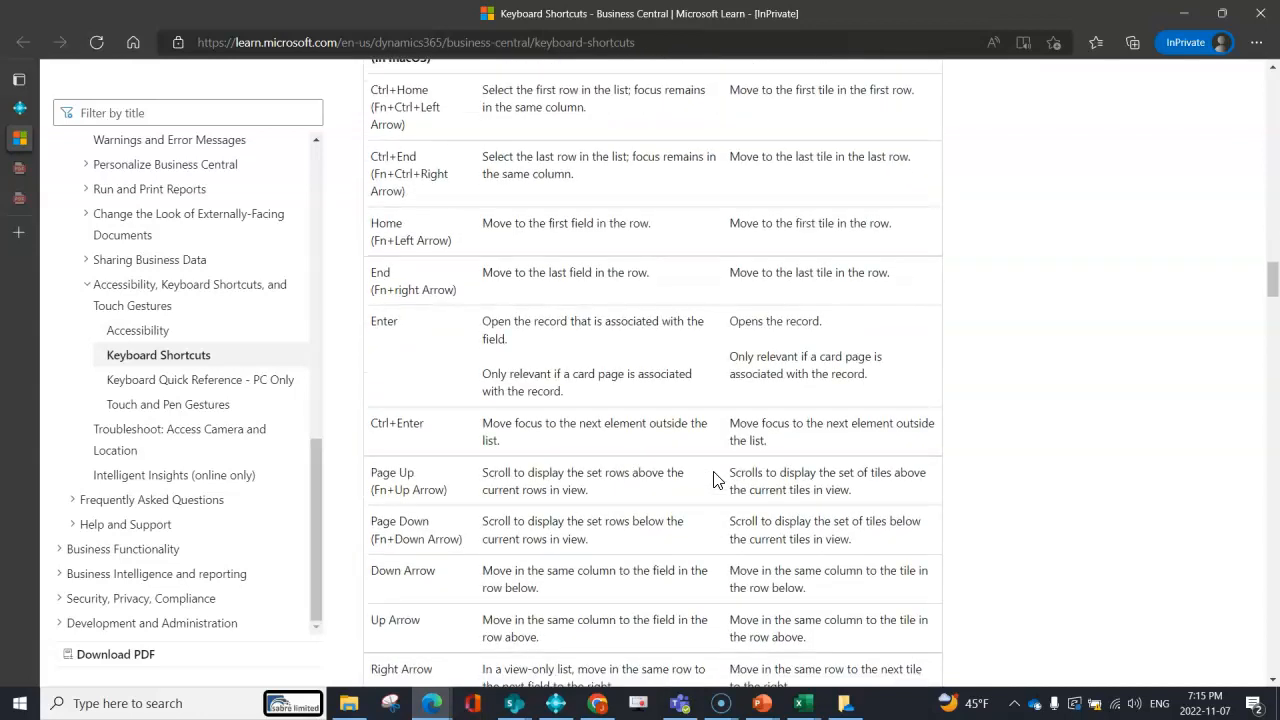
scroll("down", 3)
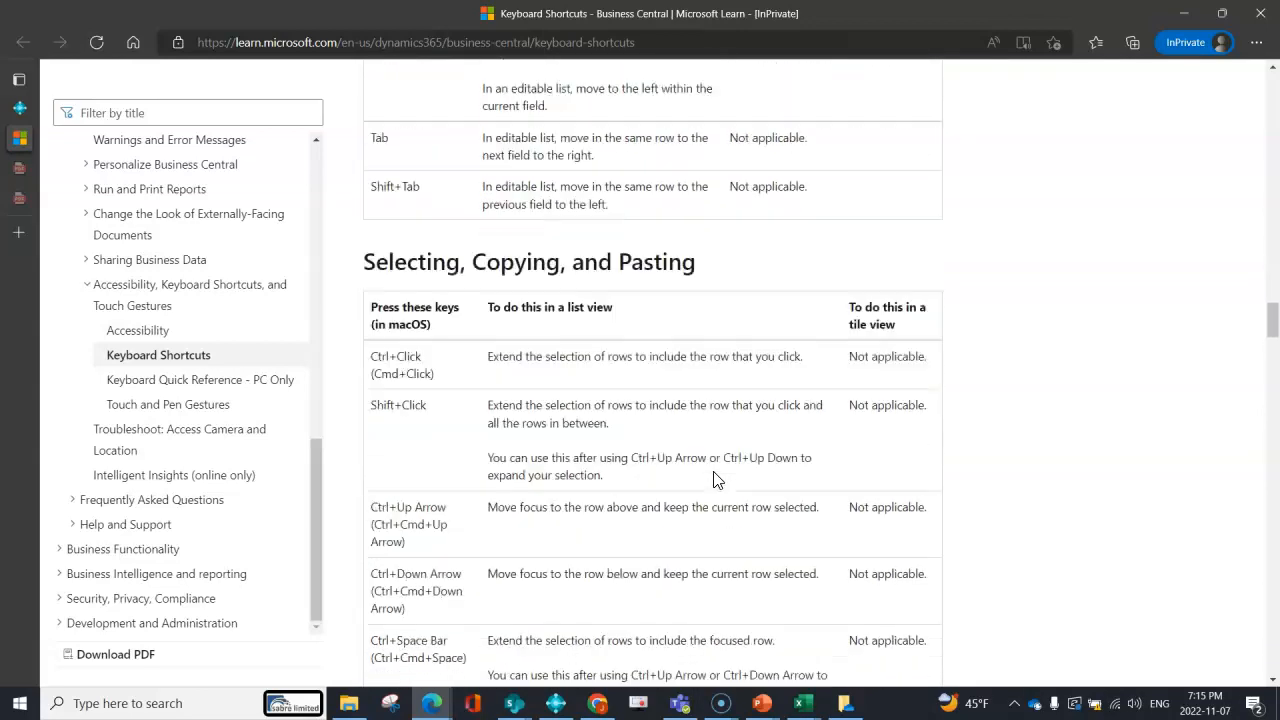
scroll("down", 3)
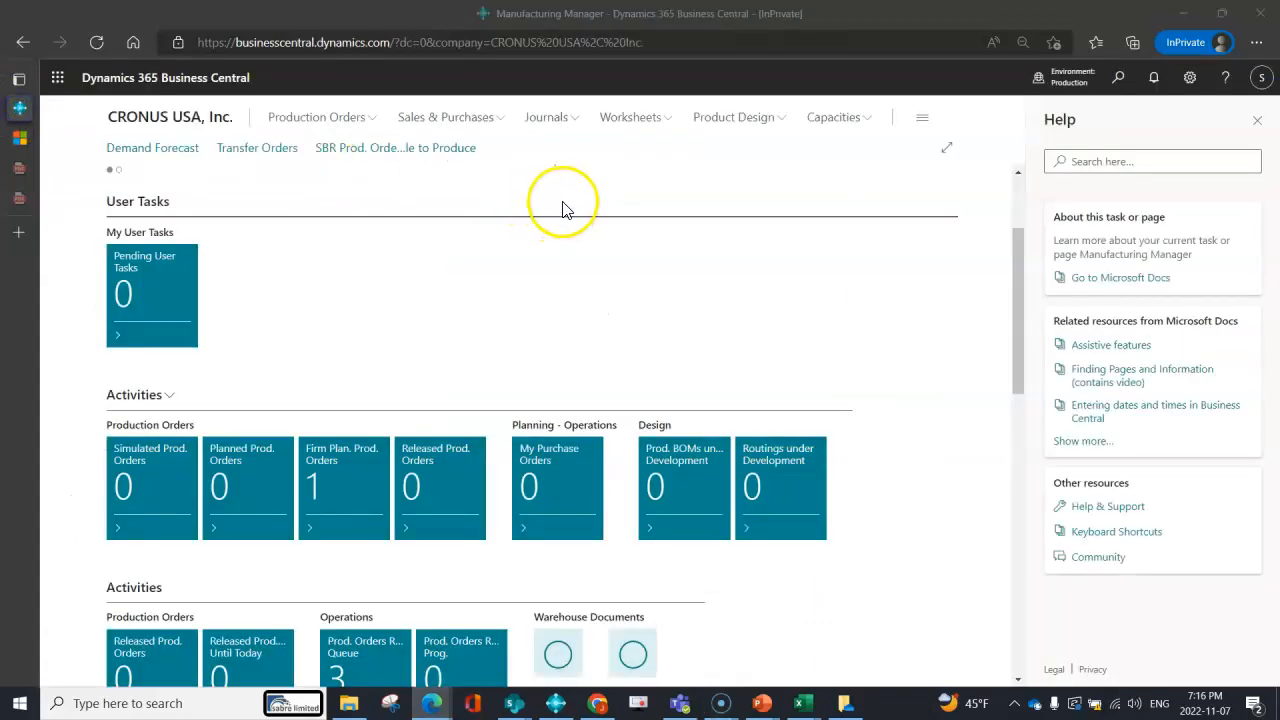
Find the Payment Terms list via search and select CRONUS USA's payment terms records for copying.
left_click(1254, 120)
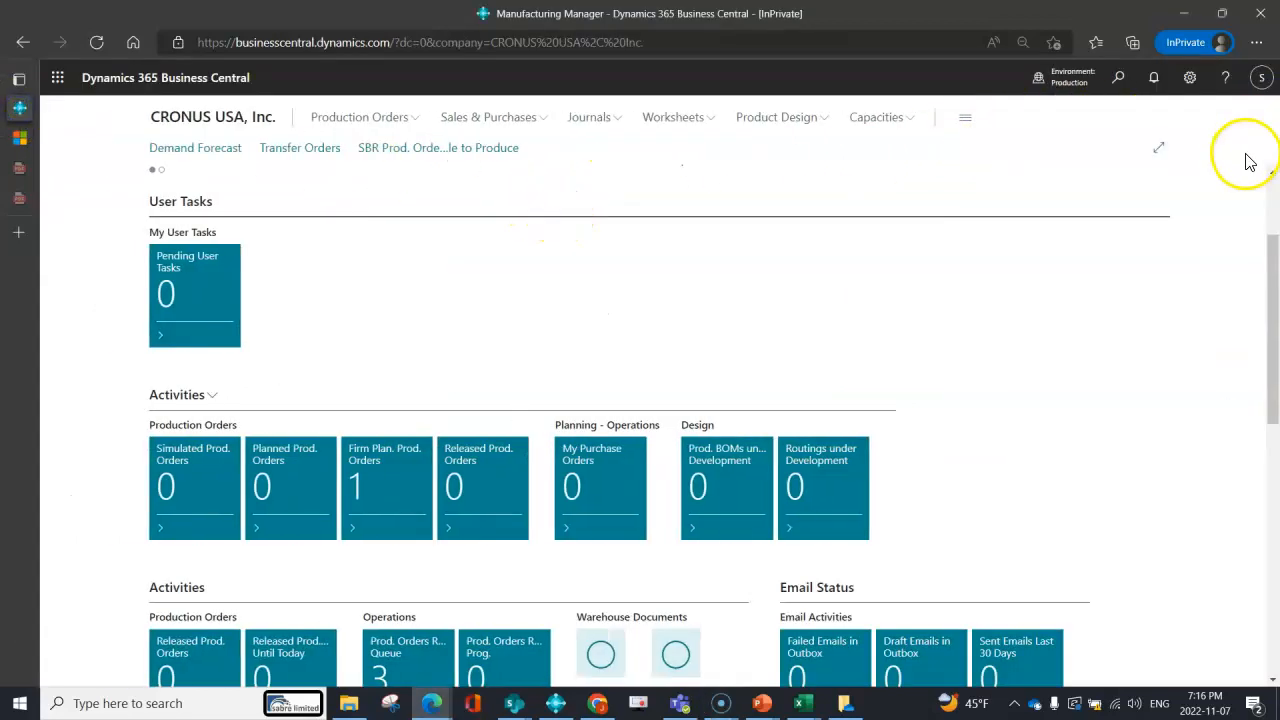
mouse_move(654, 136)
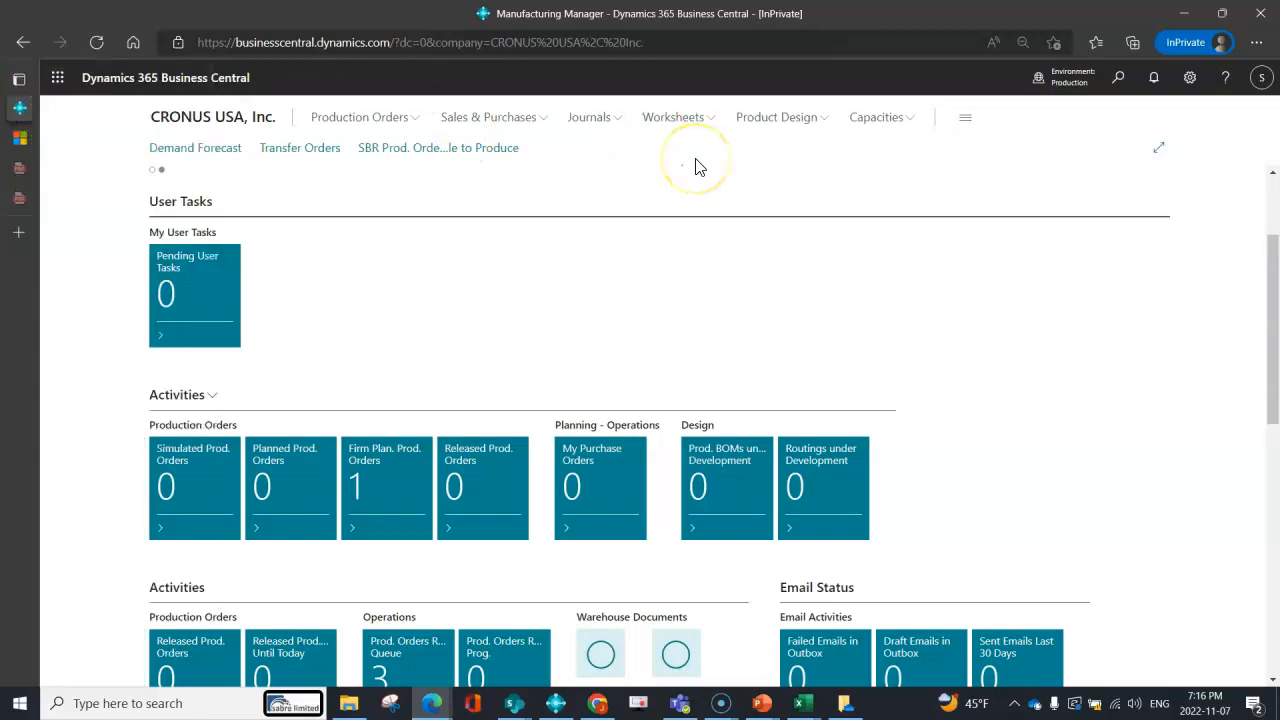
mouse_move(1120, 76)
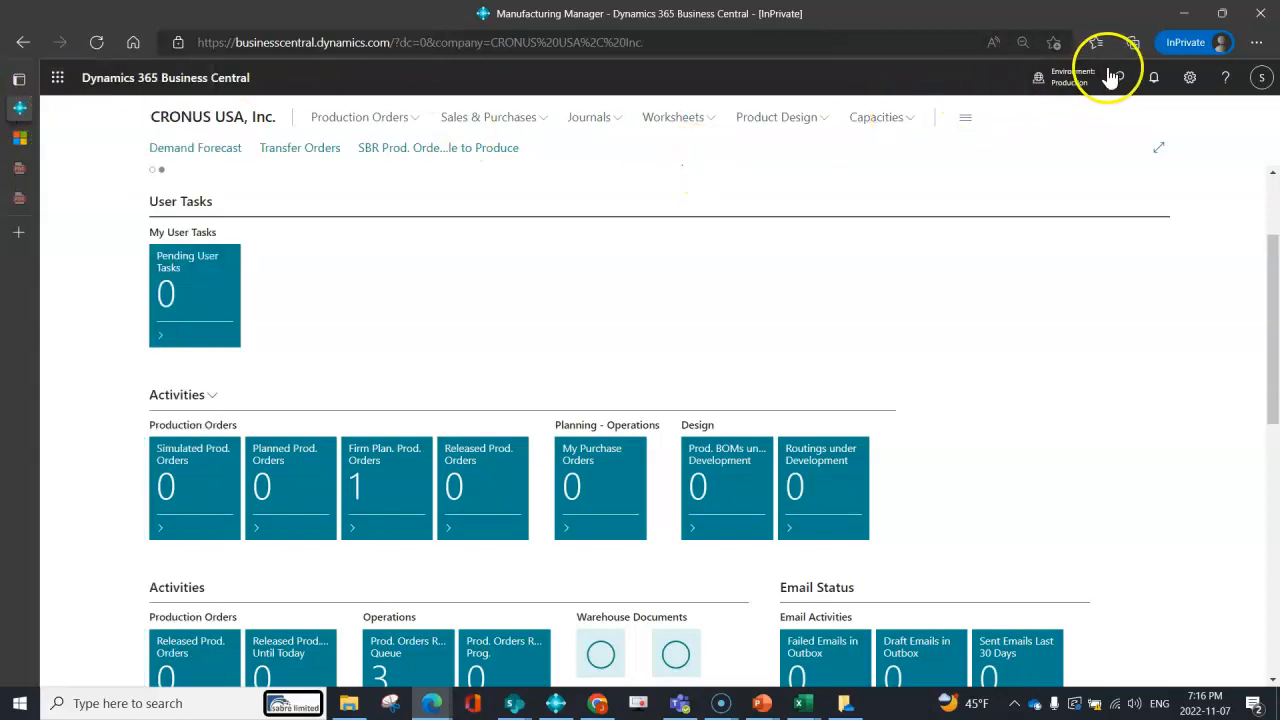
left_click(1122, 76)
type("payment ter")
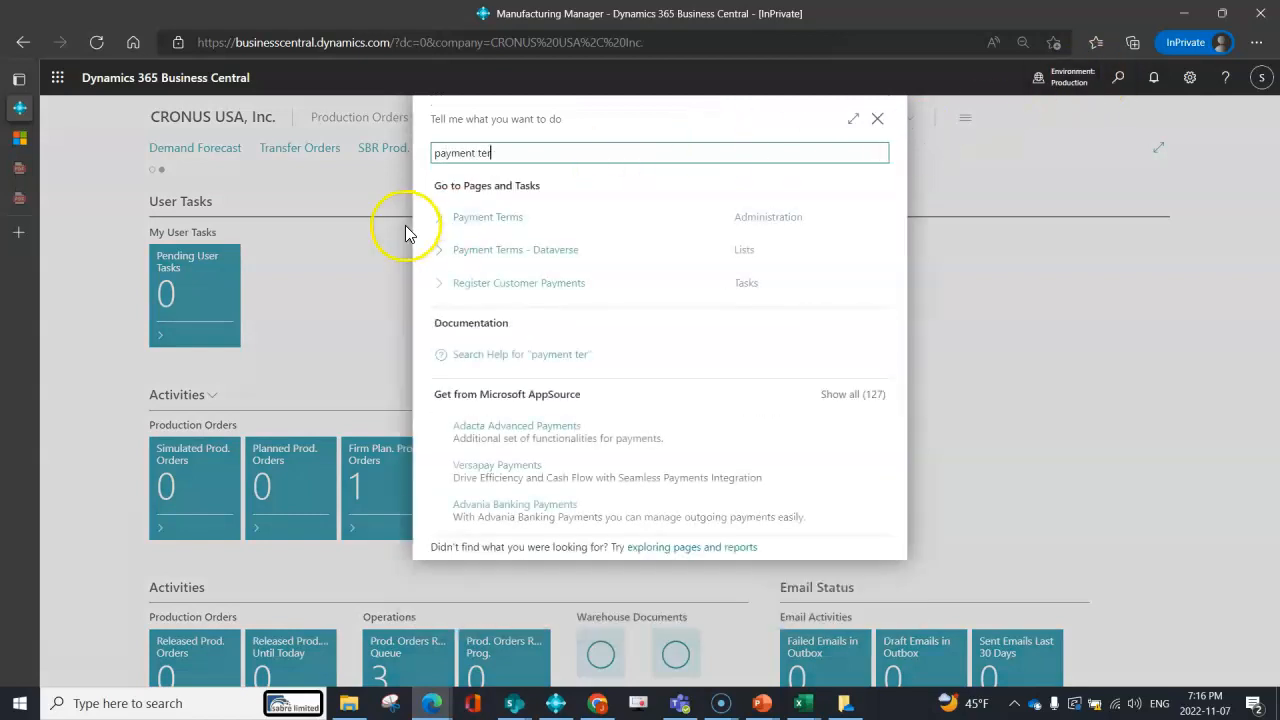
left_click(488, 216)
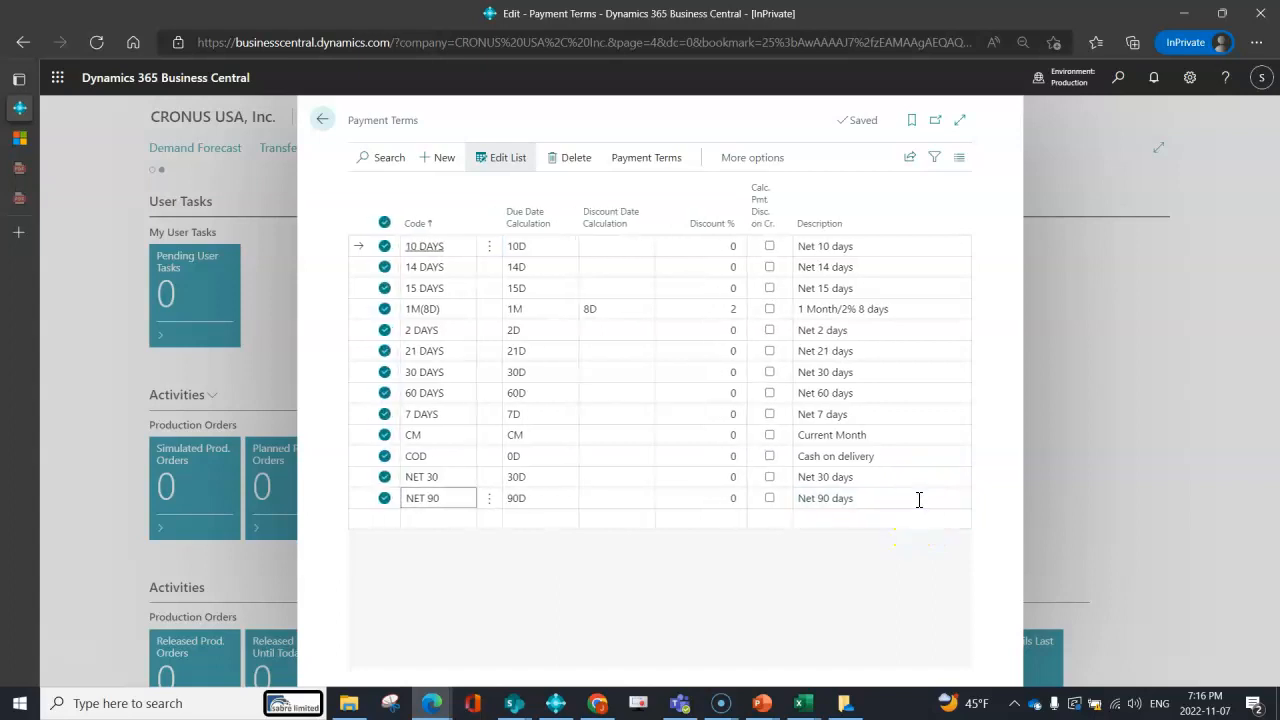
left_click(436, 498)
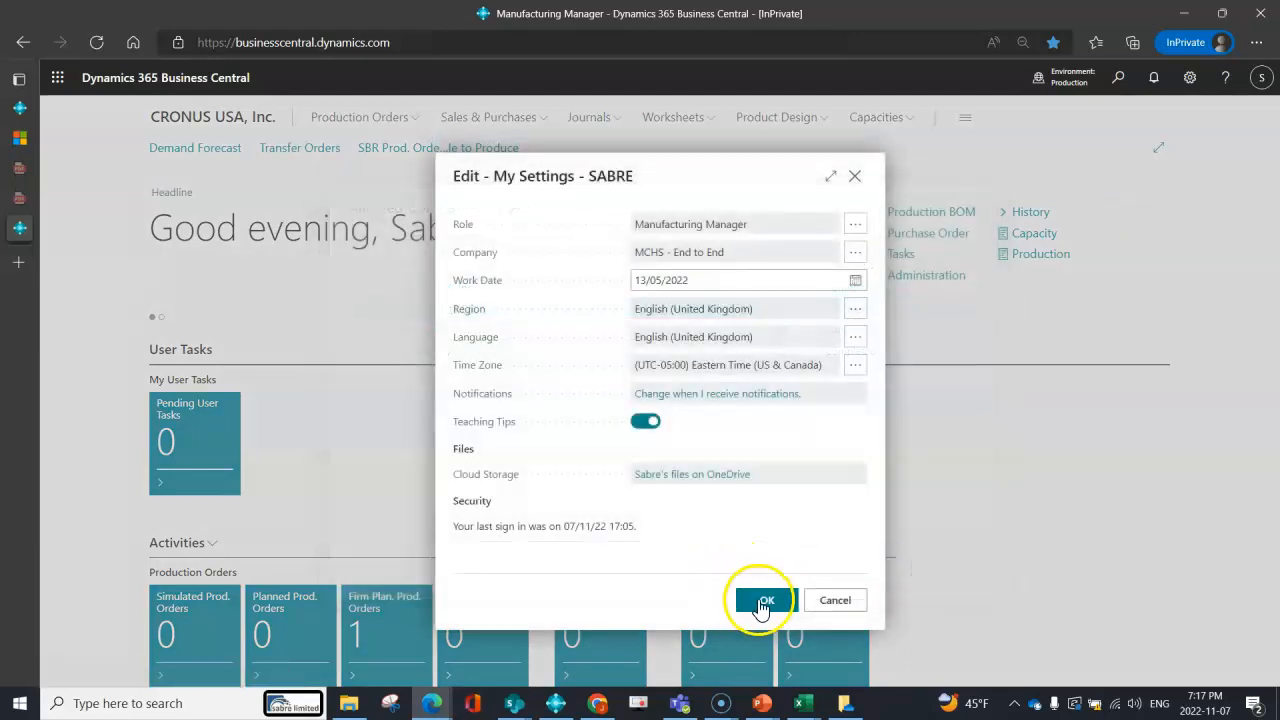
Switch to the MCHS - End to End company and search Tell Me for 'payment terms'.
left_click(764, 600)
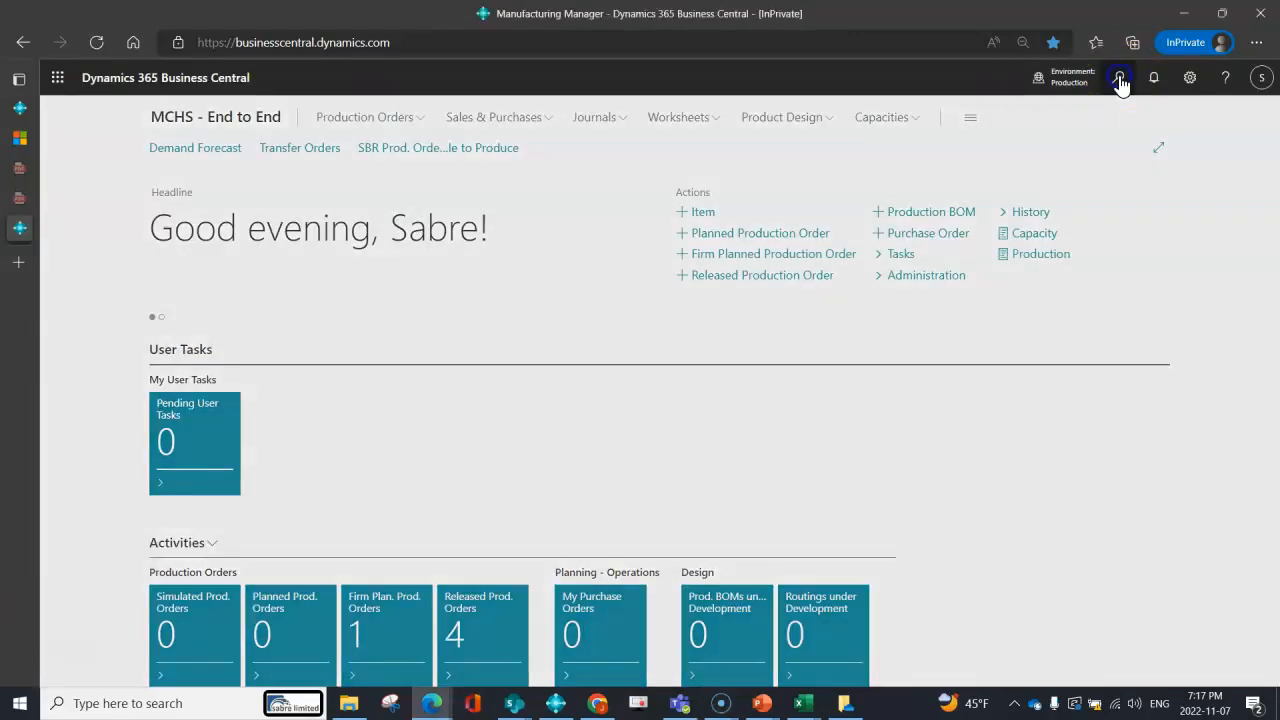
left_click(1120, 80)
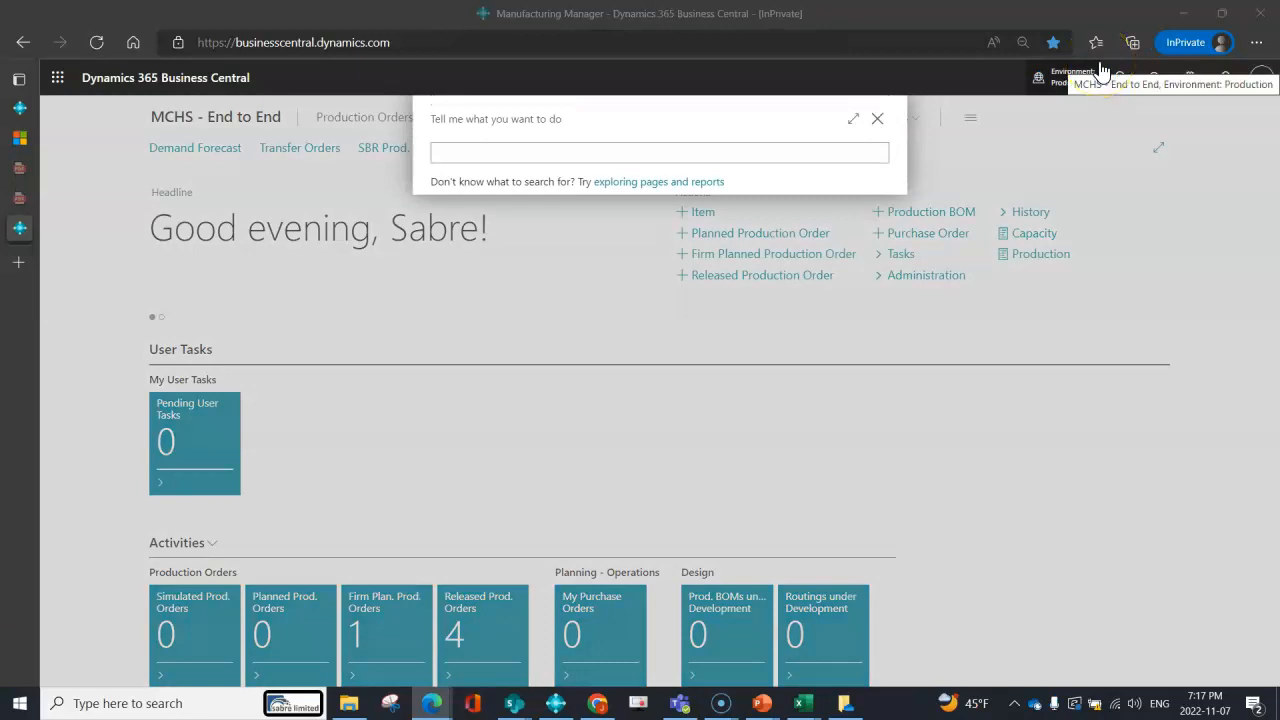
type("pat")
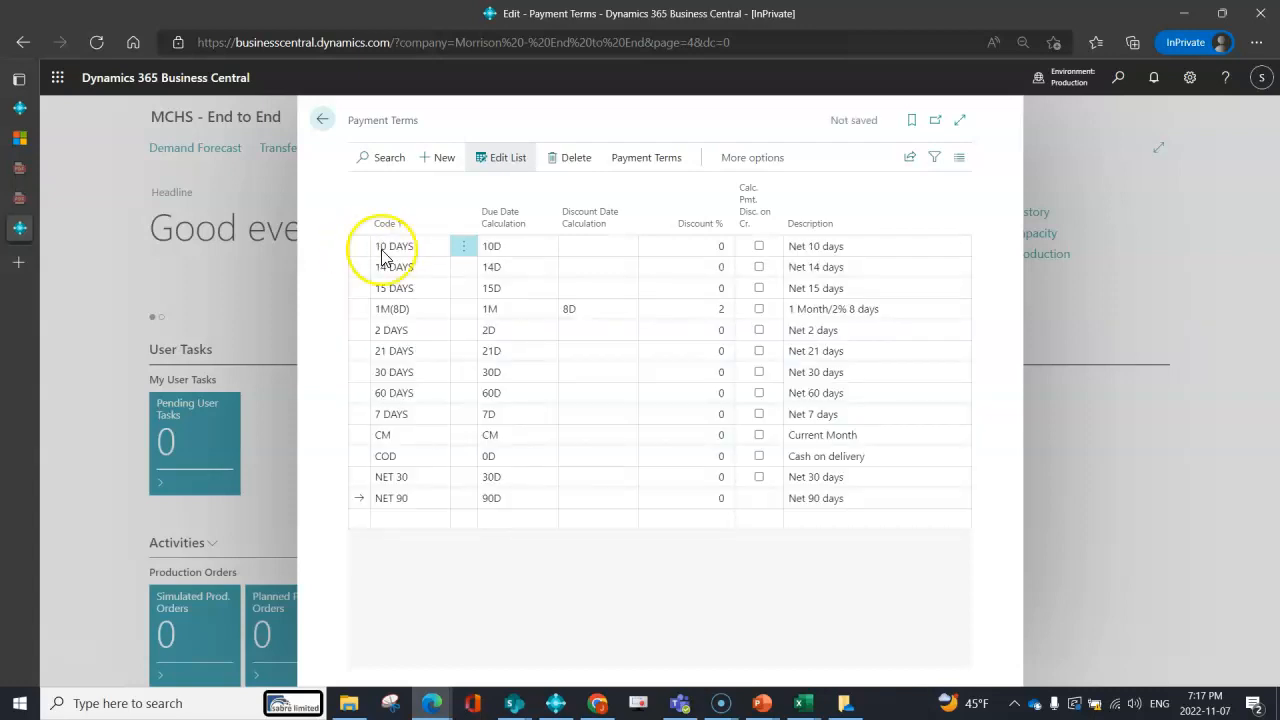
mouse_move(944, 300)
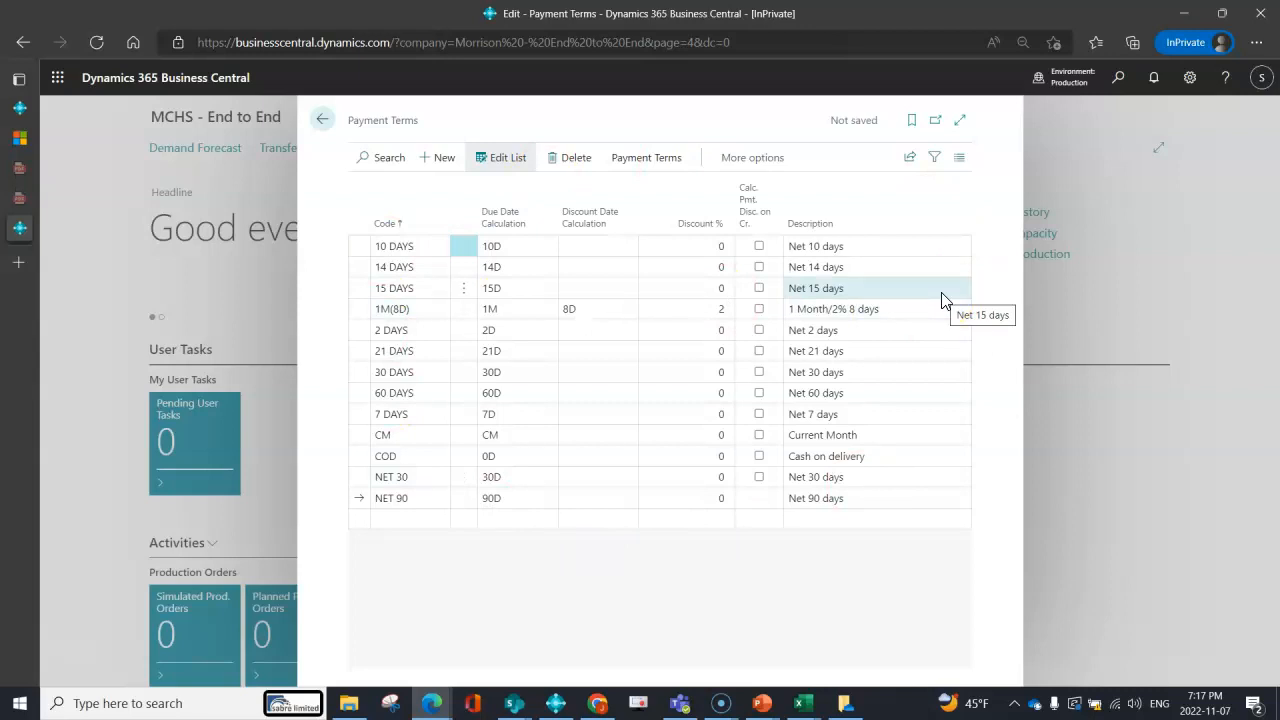
mouse_move(940, 250)
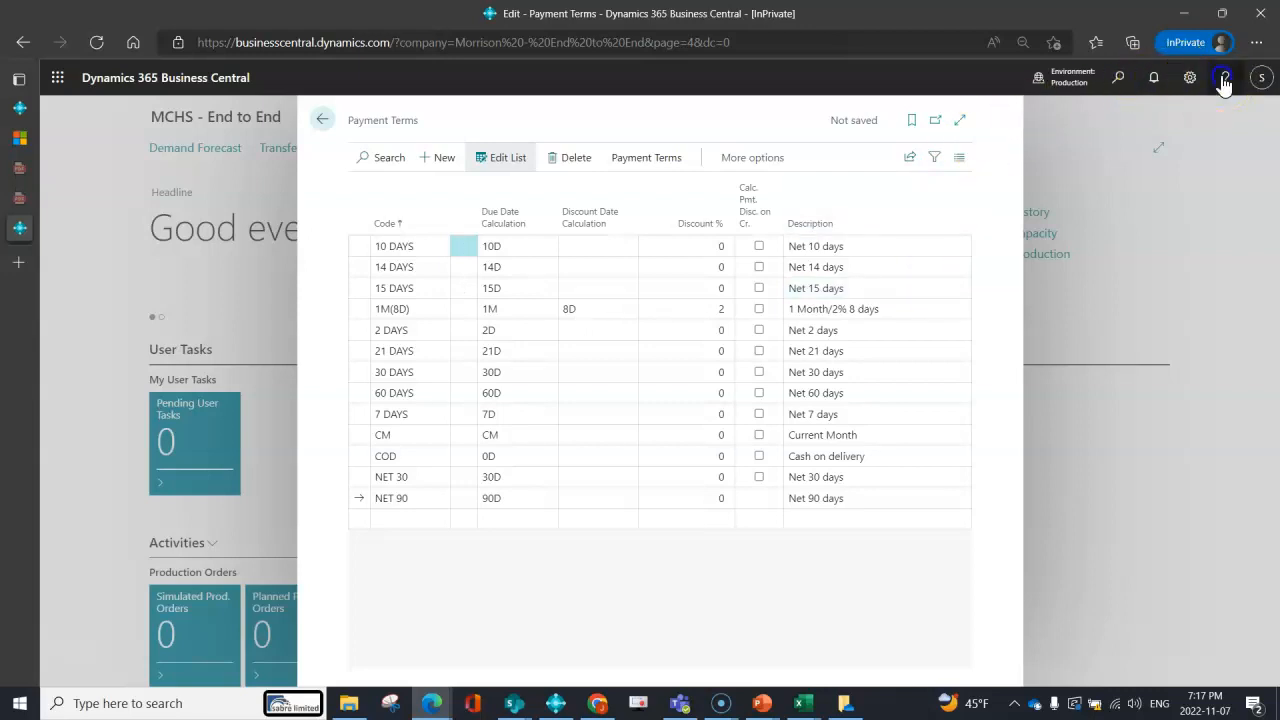
Get help for the Payment Terms page and follow it to the Microsoft Docs article.
left_click(1226, 78)
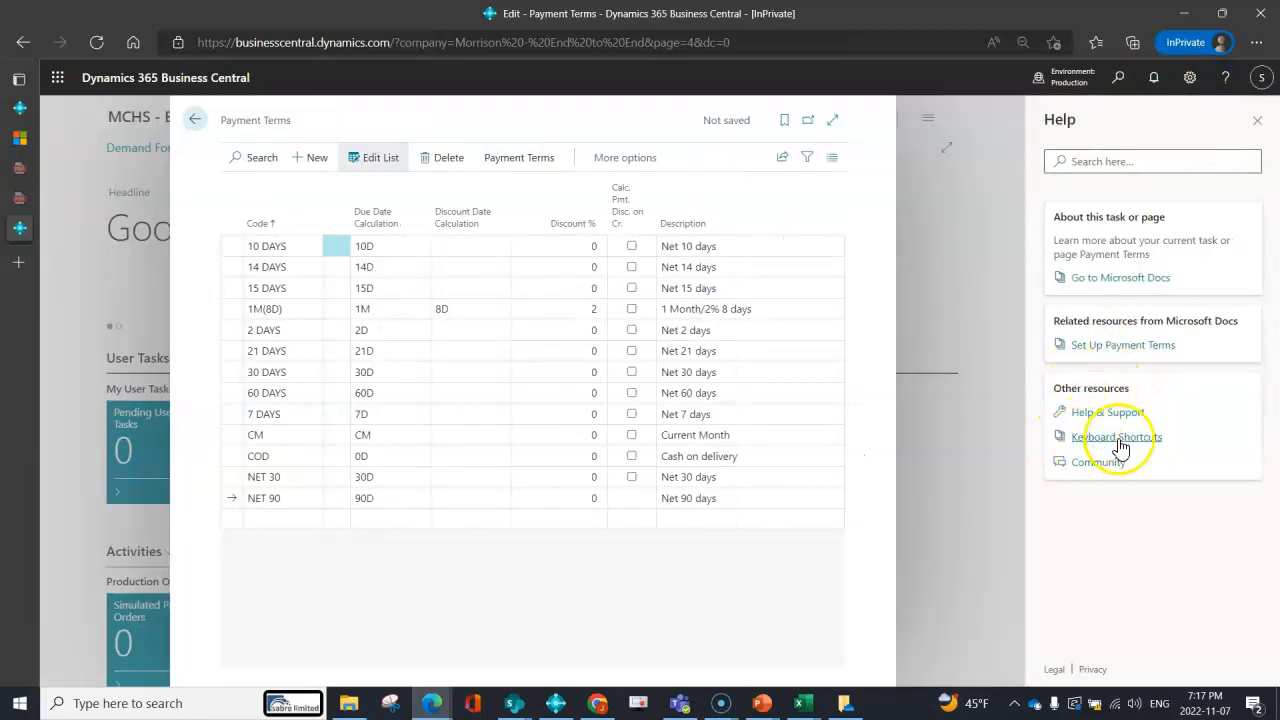
mouse_move(1164, 448)
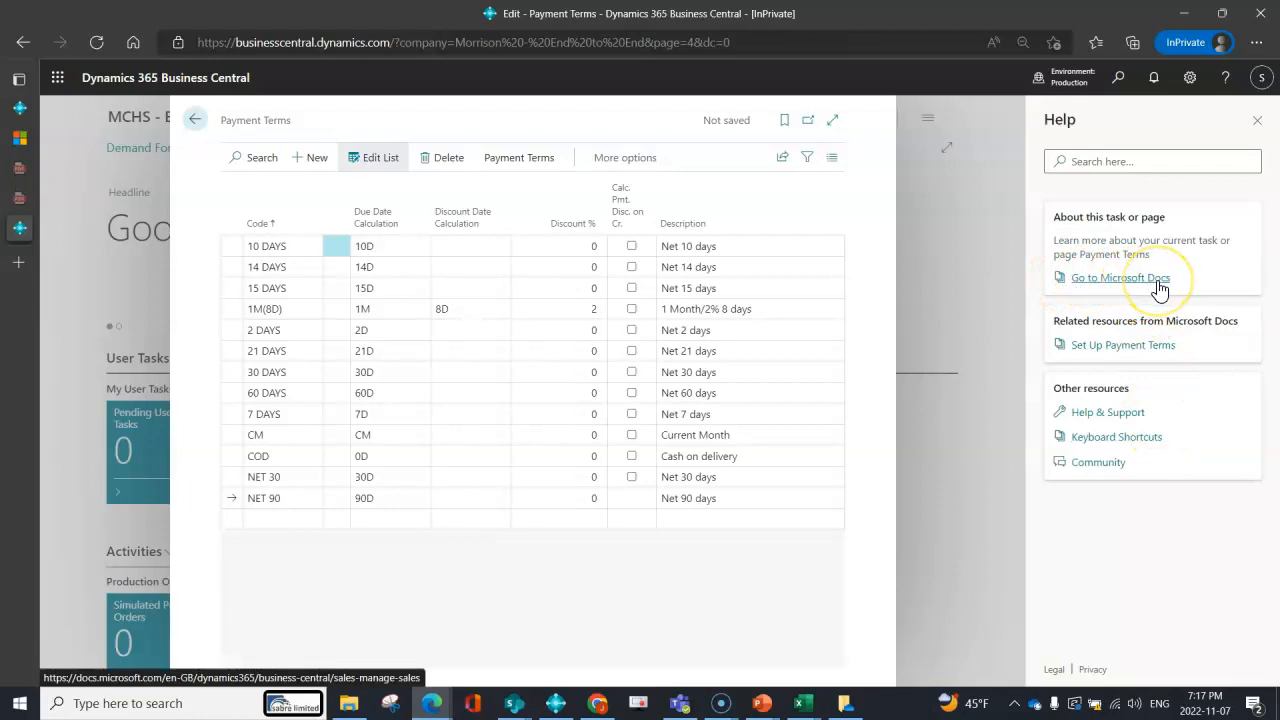
left_click(1112, 276)
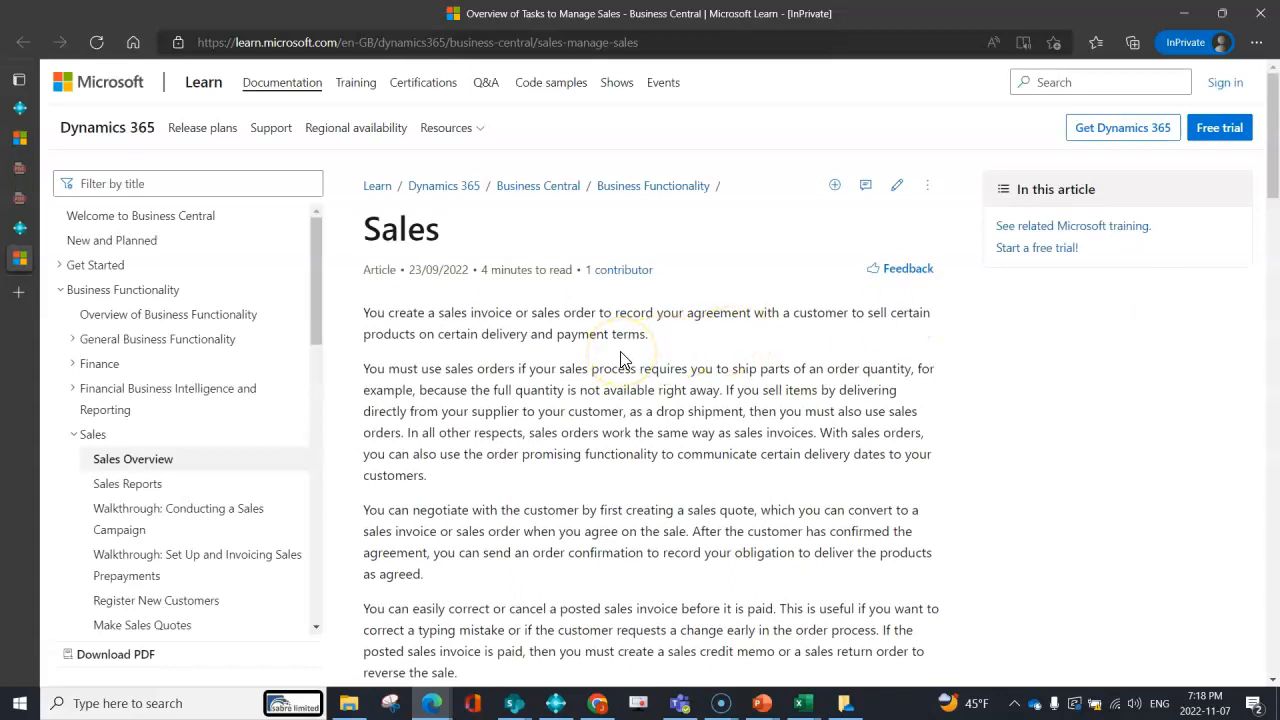
scroll("down", 3)
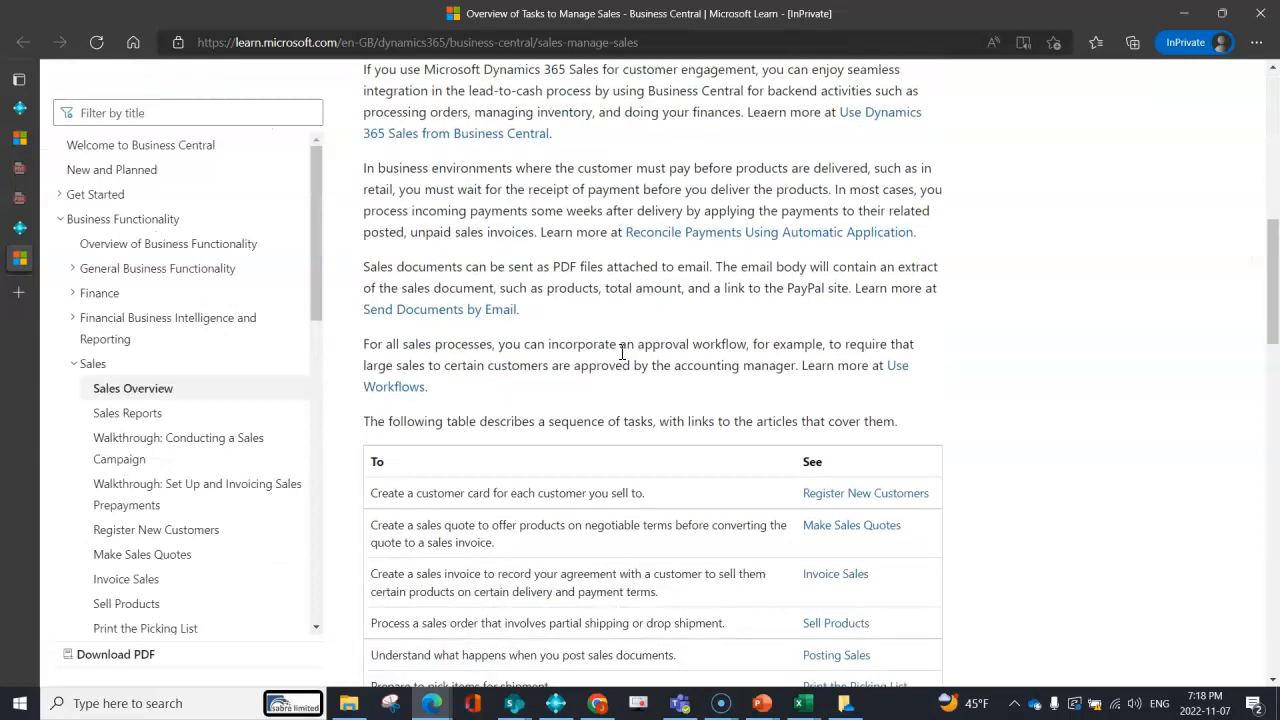
scroll("down", 3)
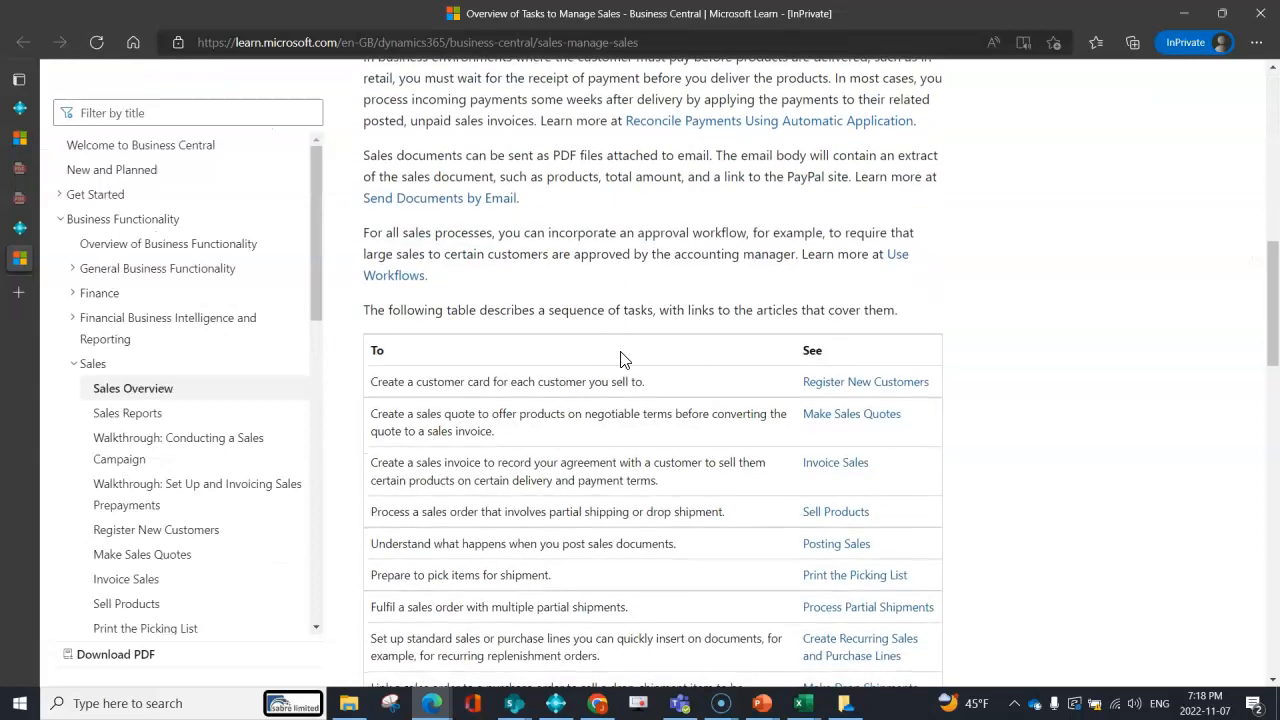